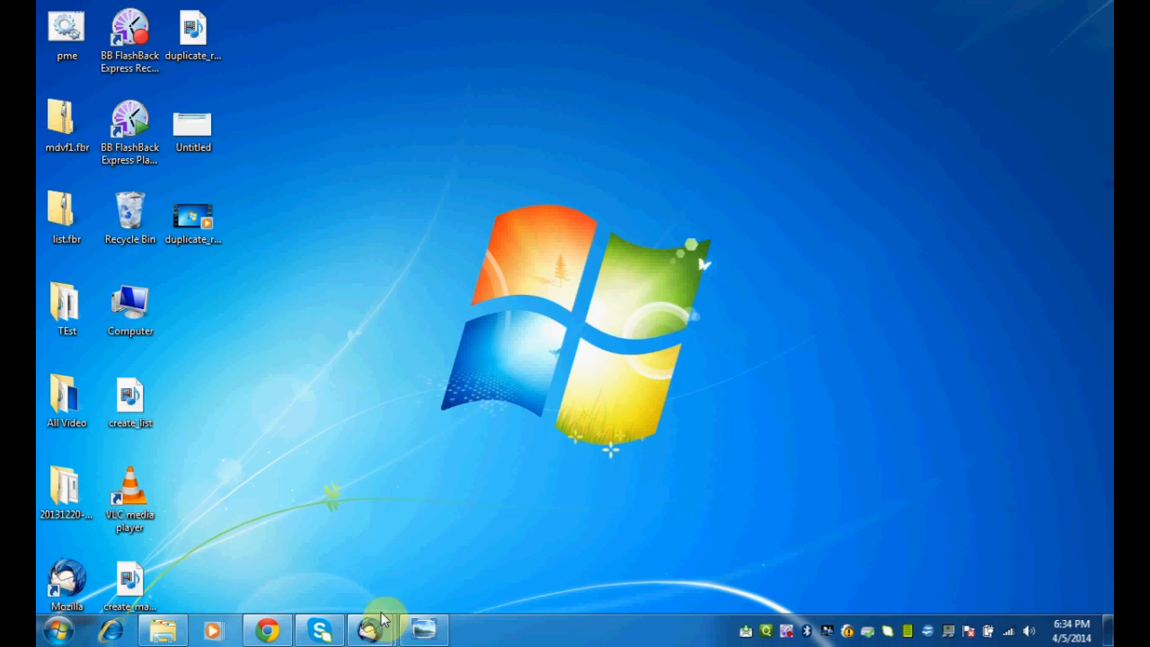
# - Restore the browser window with the MailDirect login page from the taskbar
pyautogui.click(266, 629)
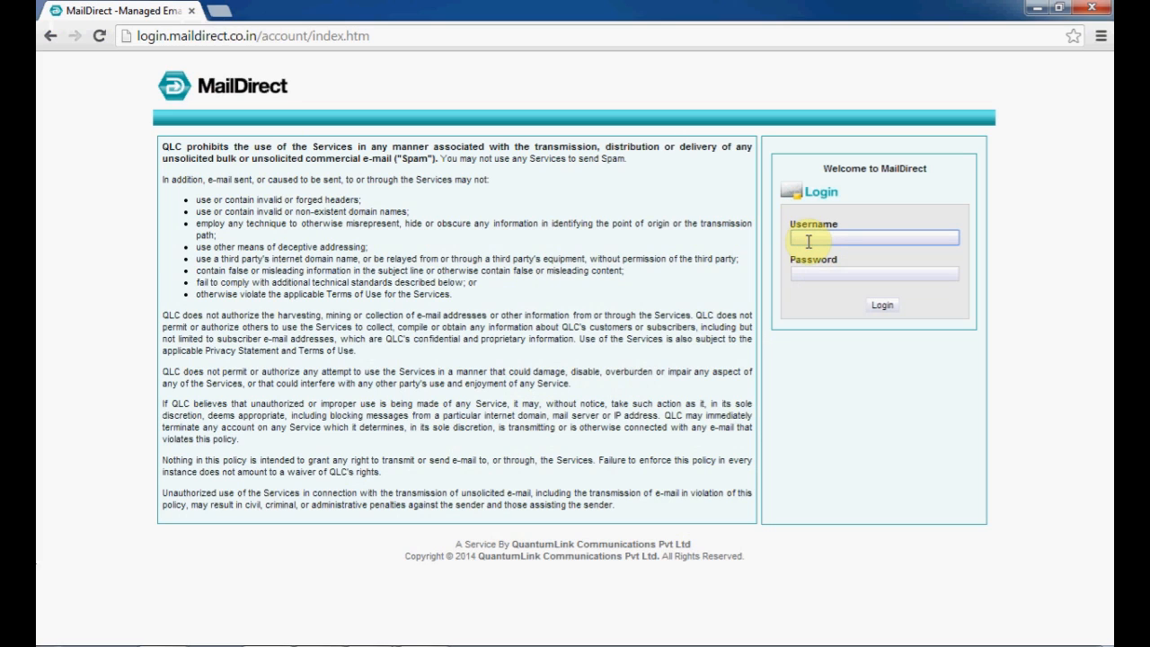
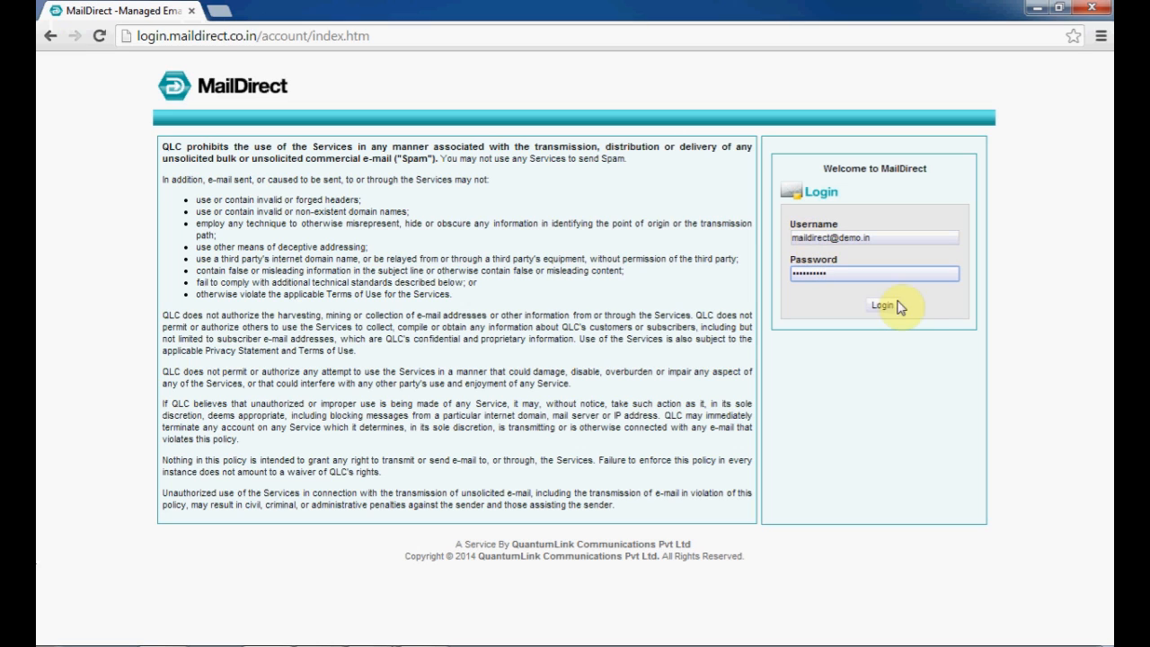
pyautogui.click(879, 306)
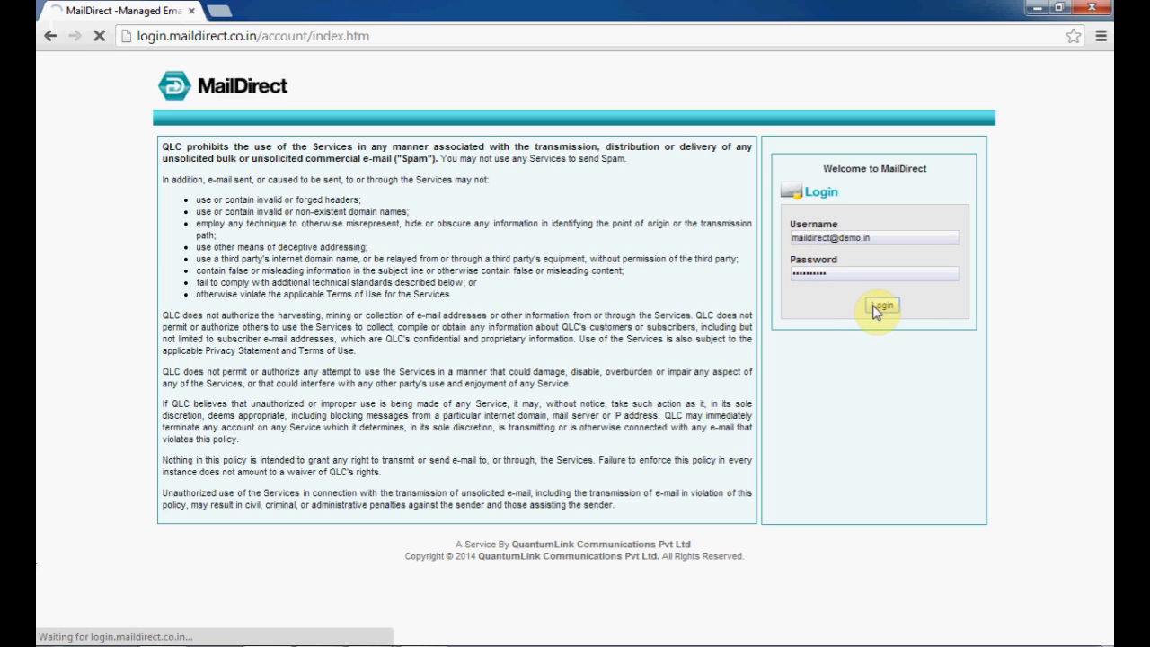
pyautogui.click(881, 306)
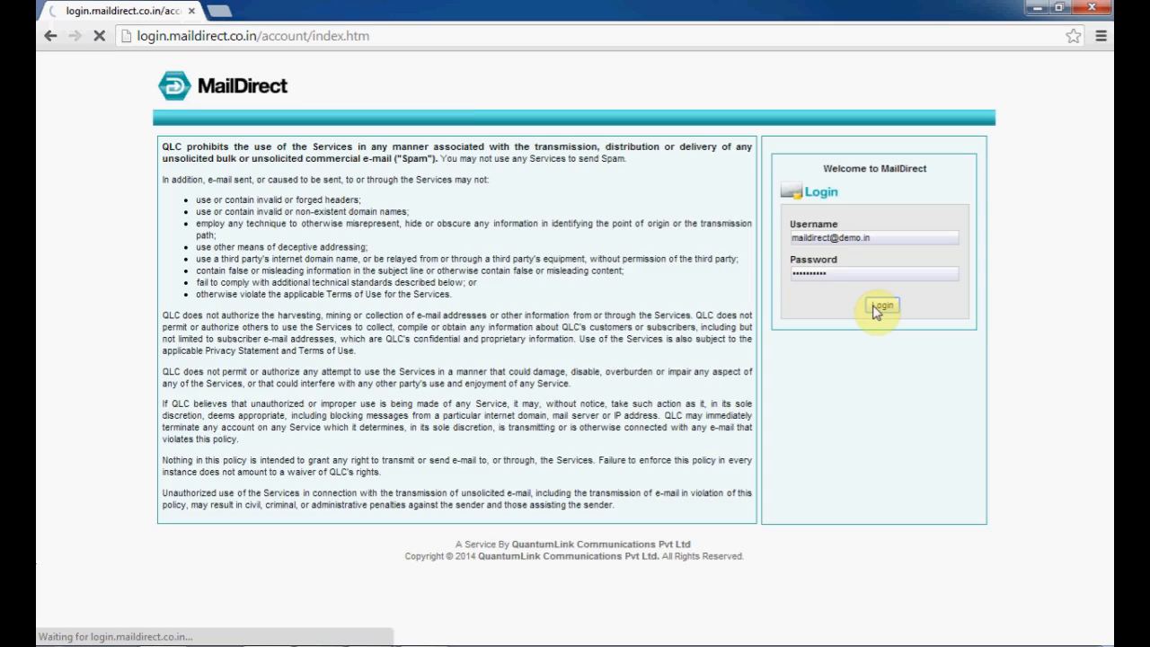
pyautogui.click(881, 304)
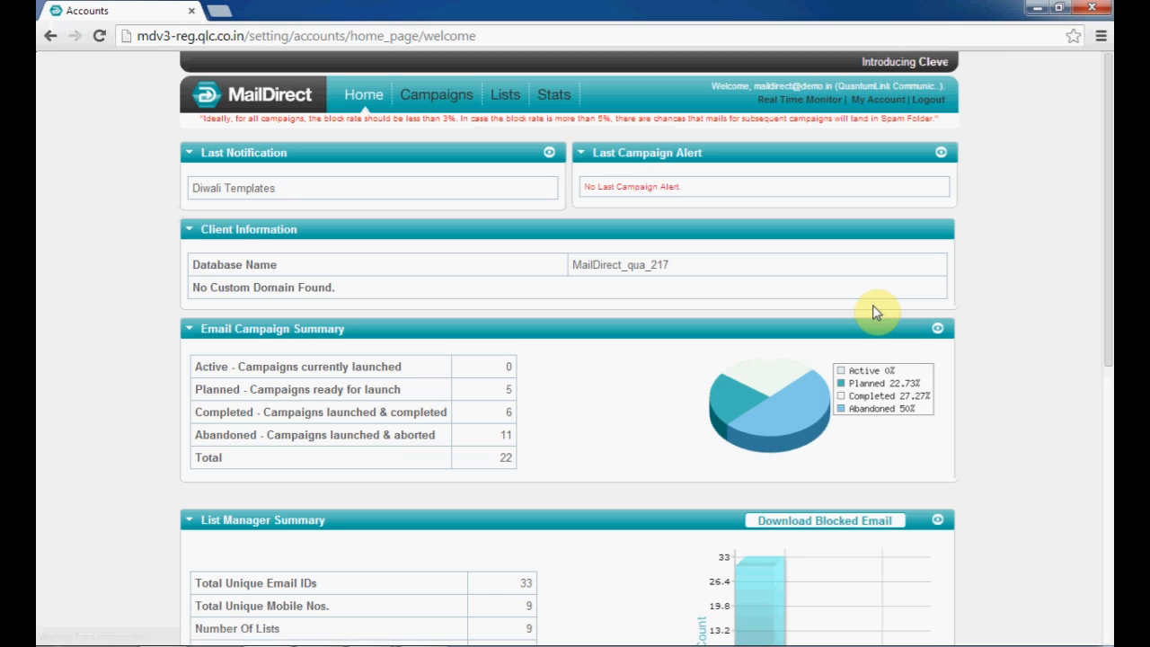
pyautogui.moveTo(525, 111)
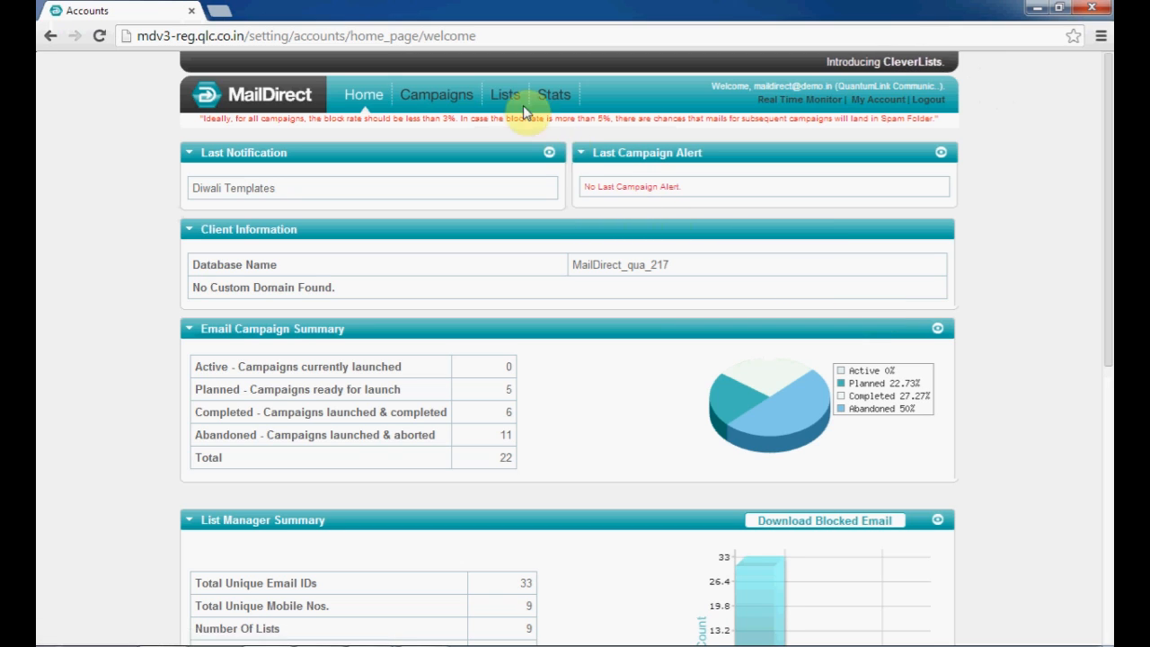
# - Go to the Manage Lists page and bring up an empty Add Contact List form
pyautogui.click(505, 94)
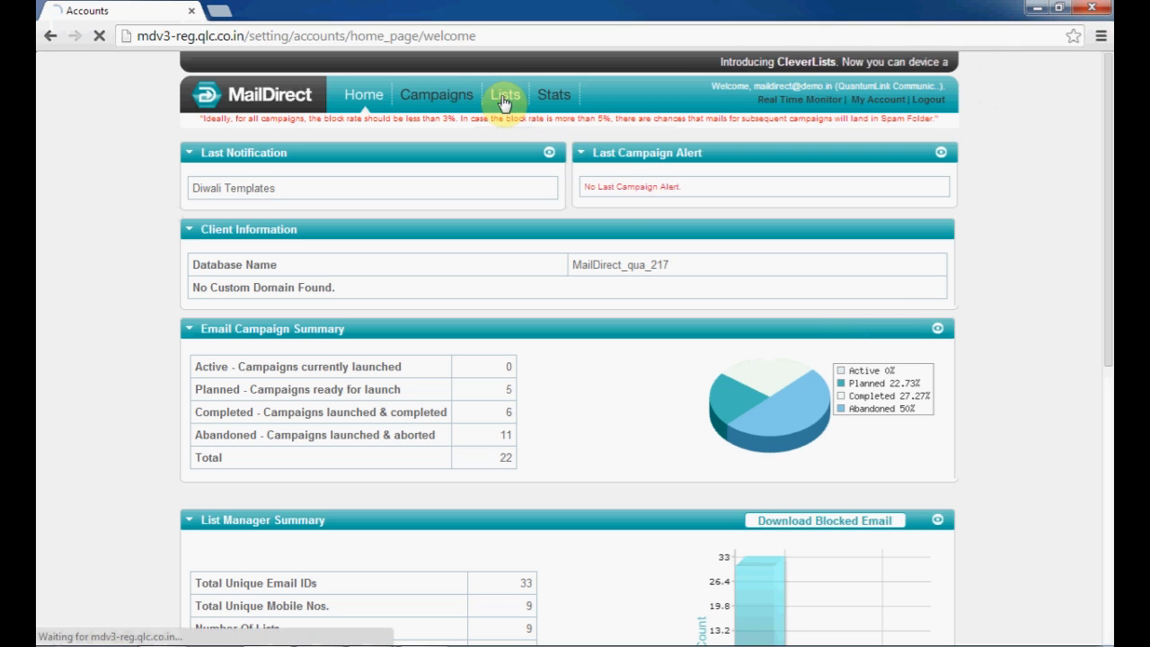
pyautogui.click(505, 94)
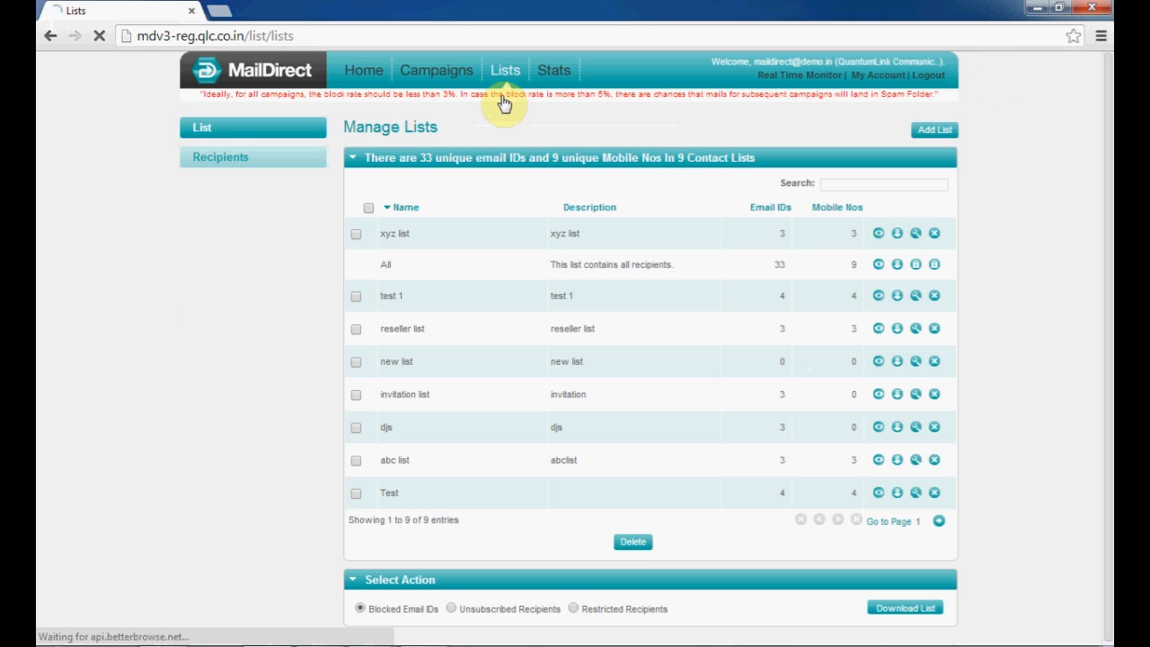
pyautogui.moveTo(863, 141)
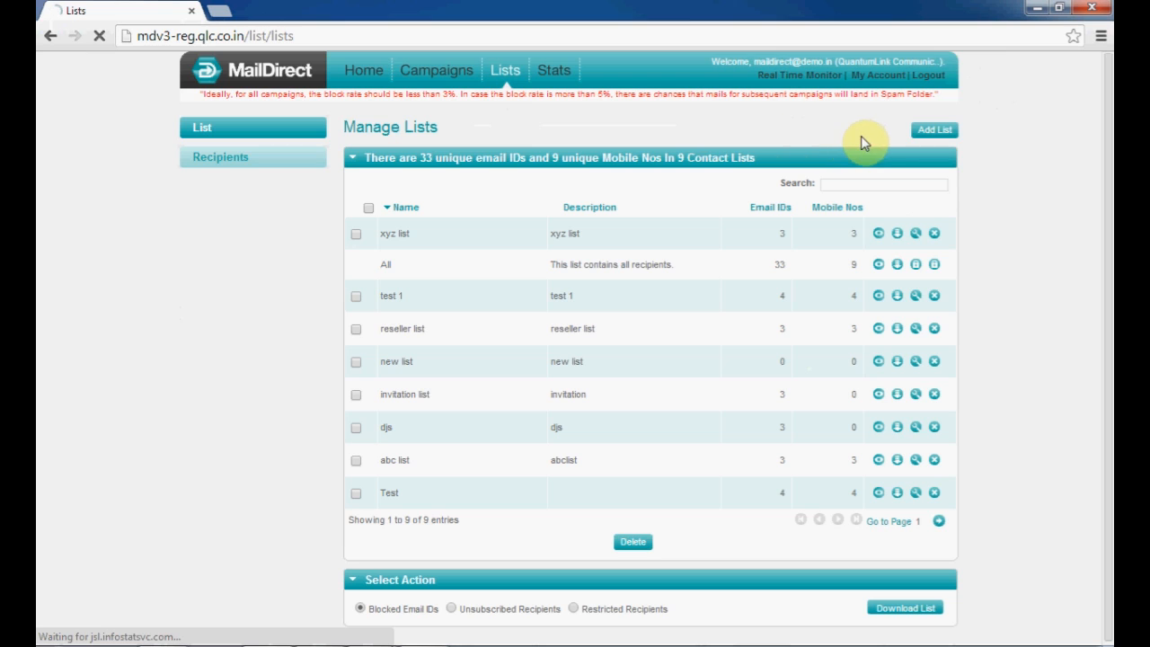
pyautogui.click(935, 131)
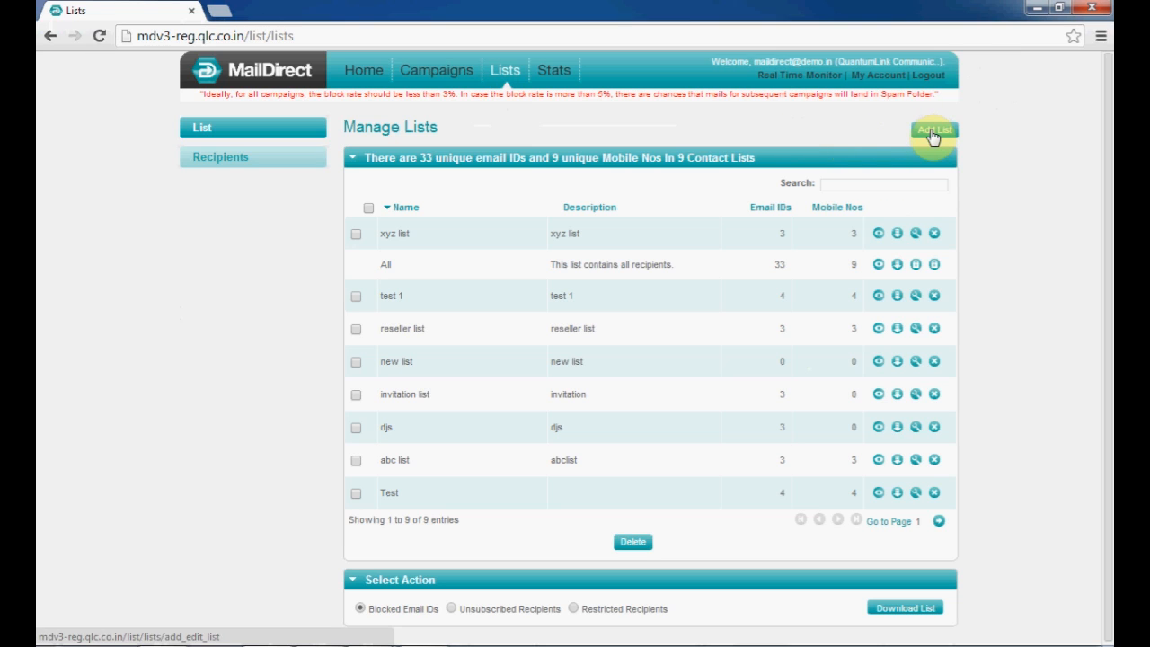
pyautogui.click(933, 129)
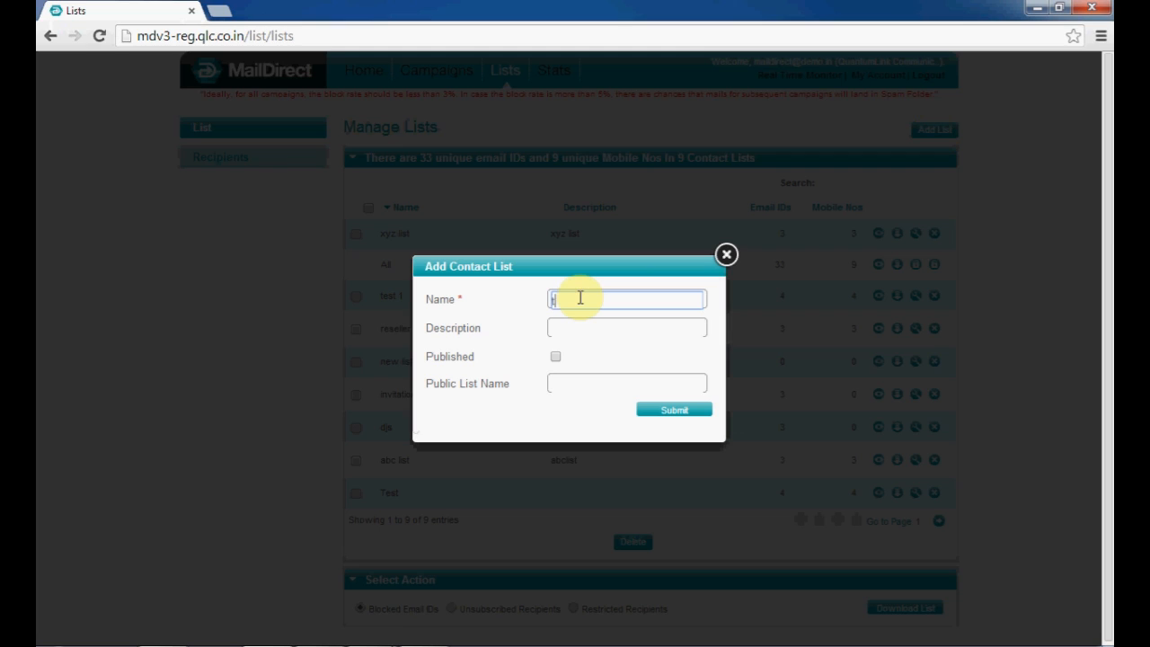
# - Fill in name test_List and description 'test to create a list', ticking Published
pyautogui.write('test_Lis')
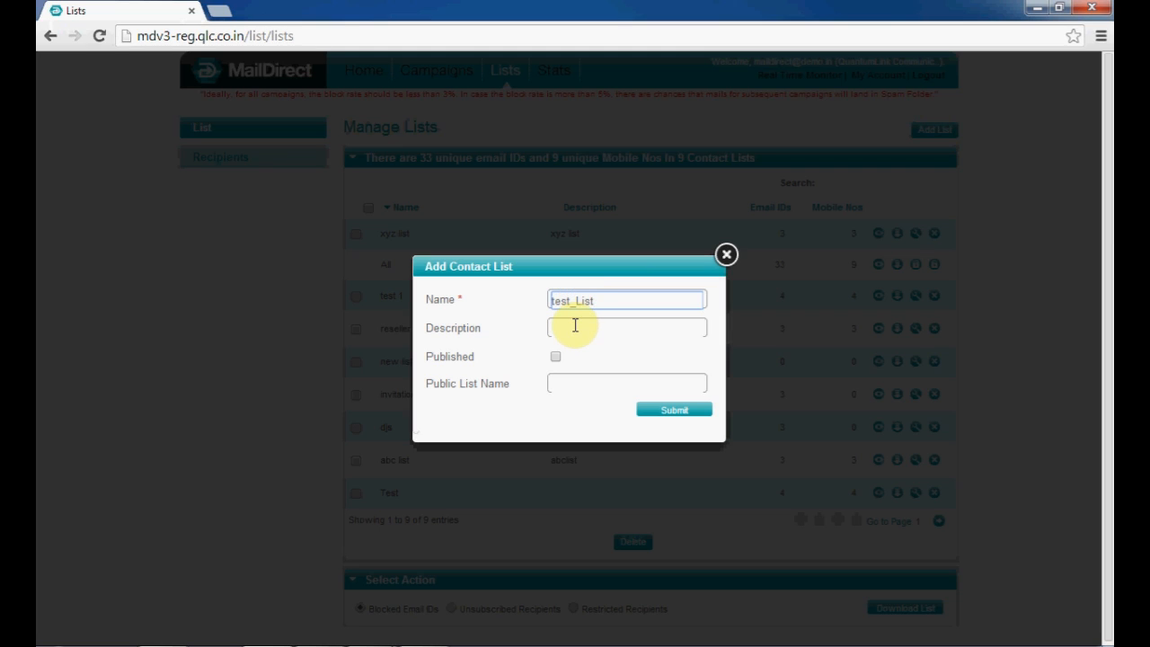
pyautogui.write('test to create a list')
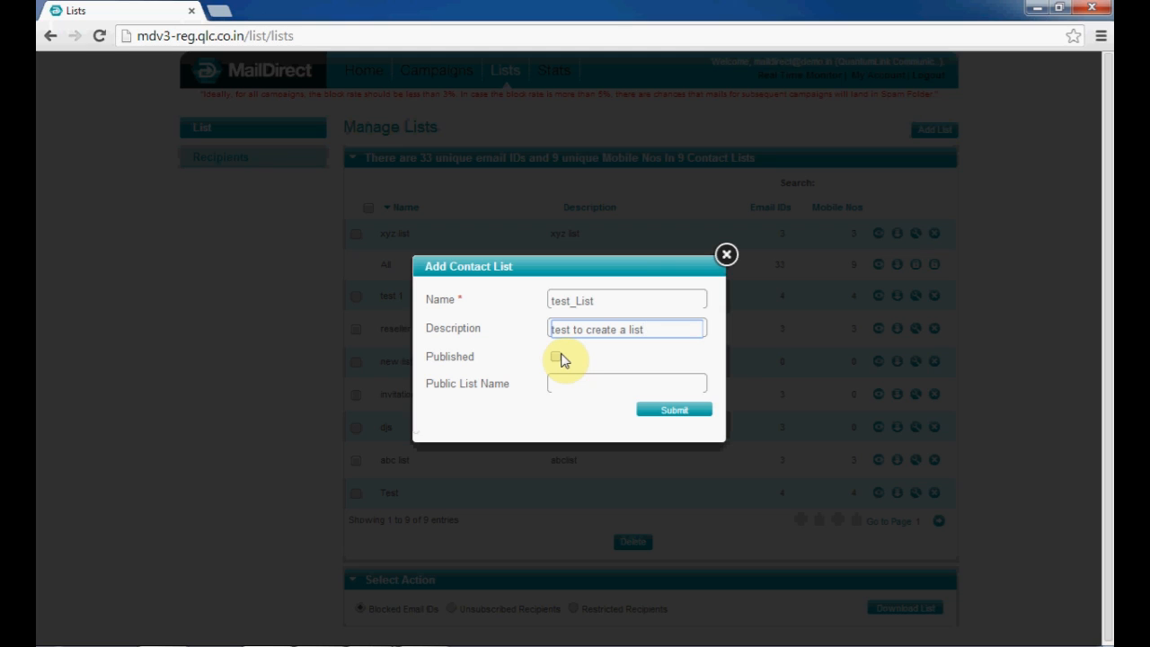
pyautogui.click(625, 328)
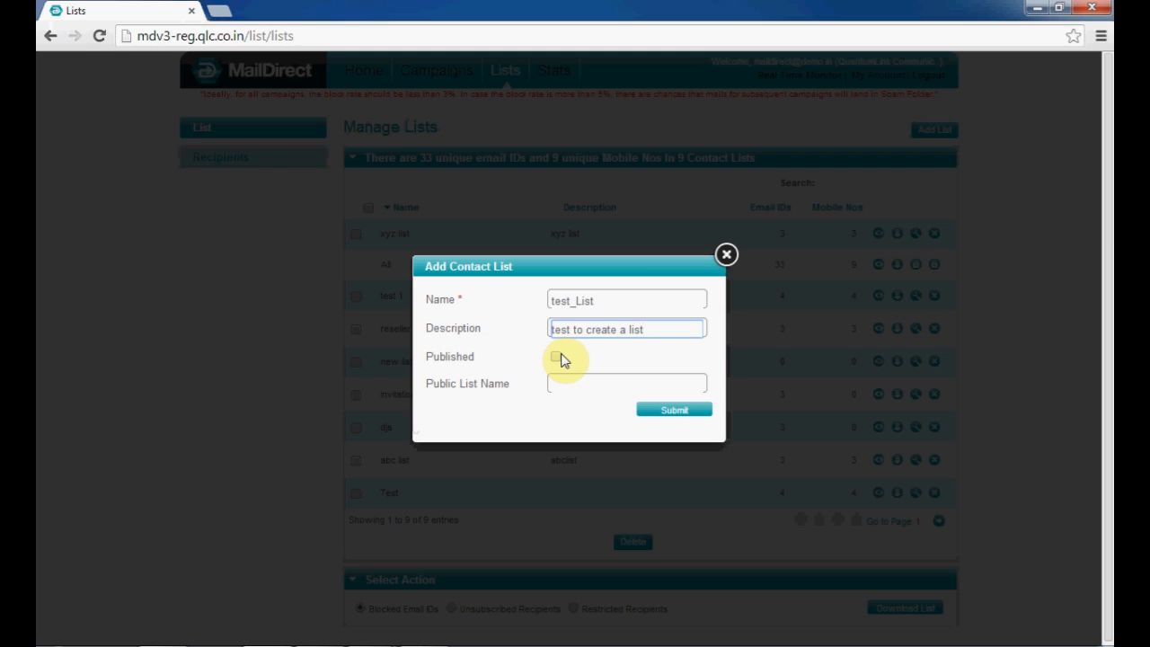
pyautogui.click(555, 357)
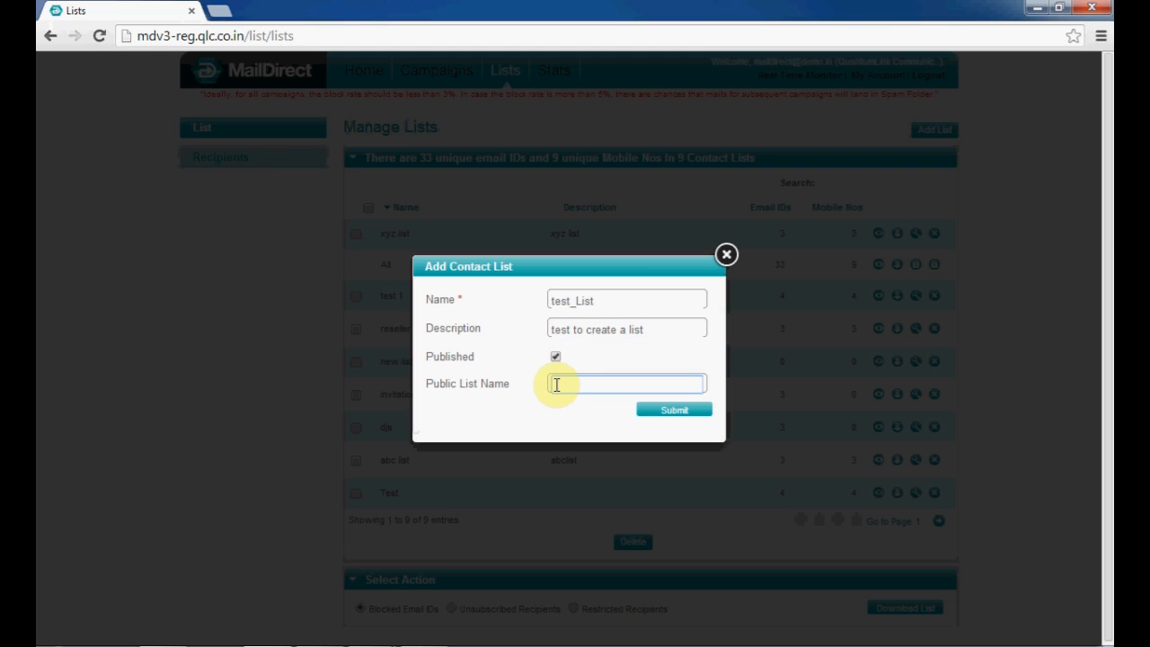
# - Enter 'Dummy List' as the public list name and submit the new list
pyautogui.write('Dumm')
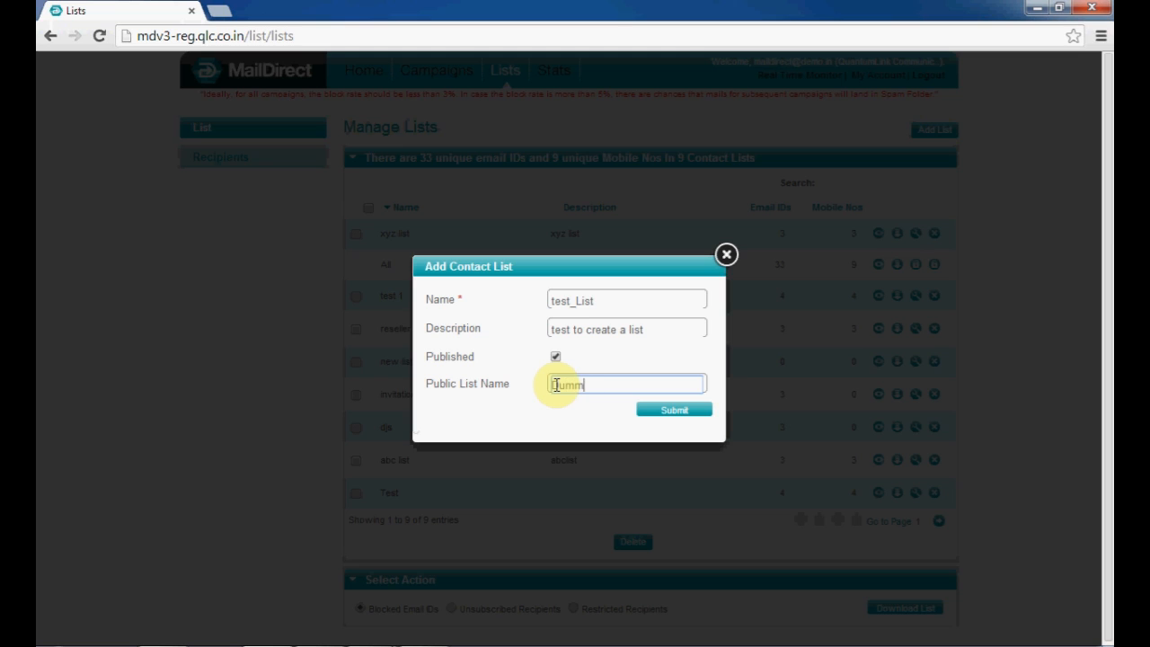
pyautogui.write('Dummy List')
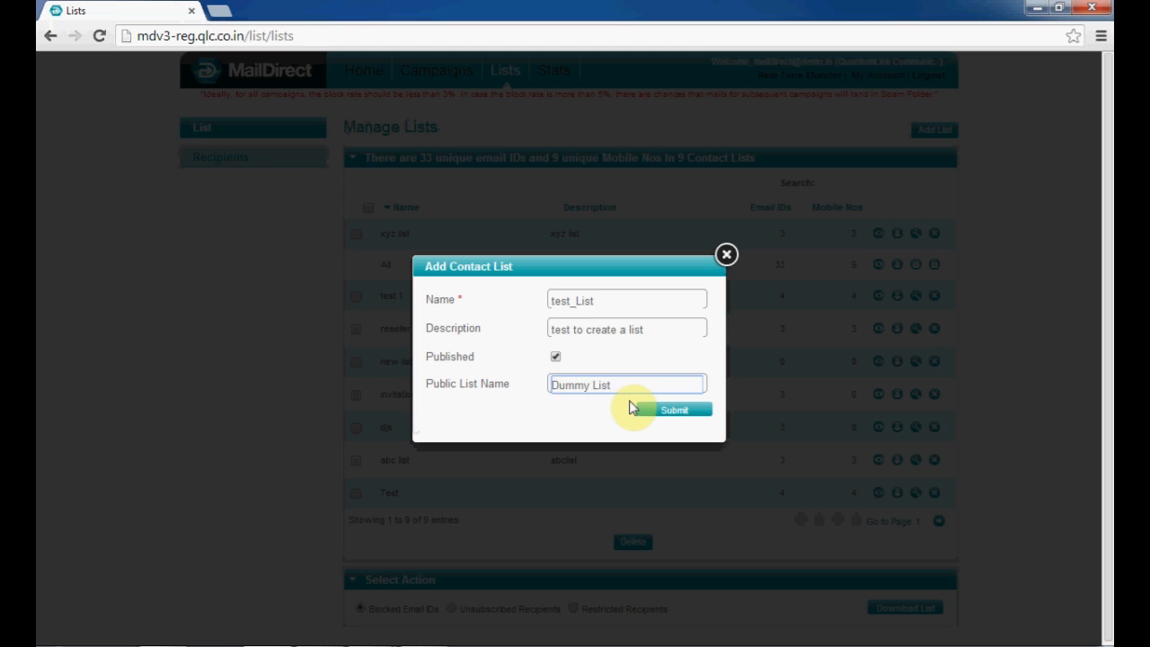
pyautogui.click(674, 410)
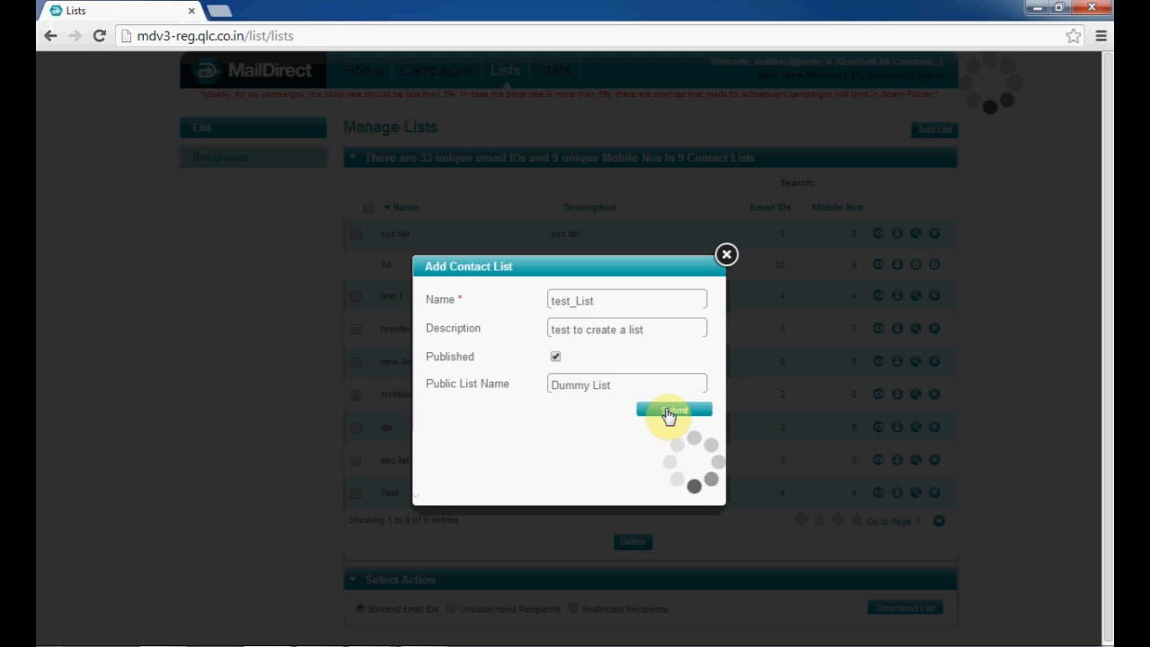
pyautogui.click(674, 409)
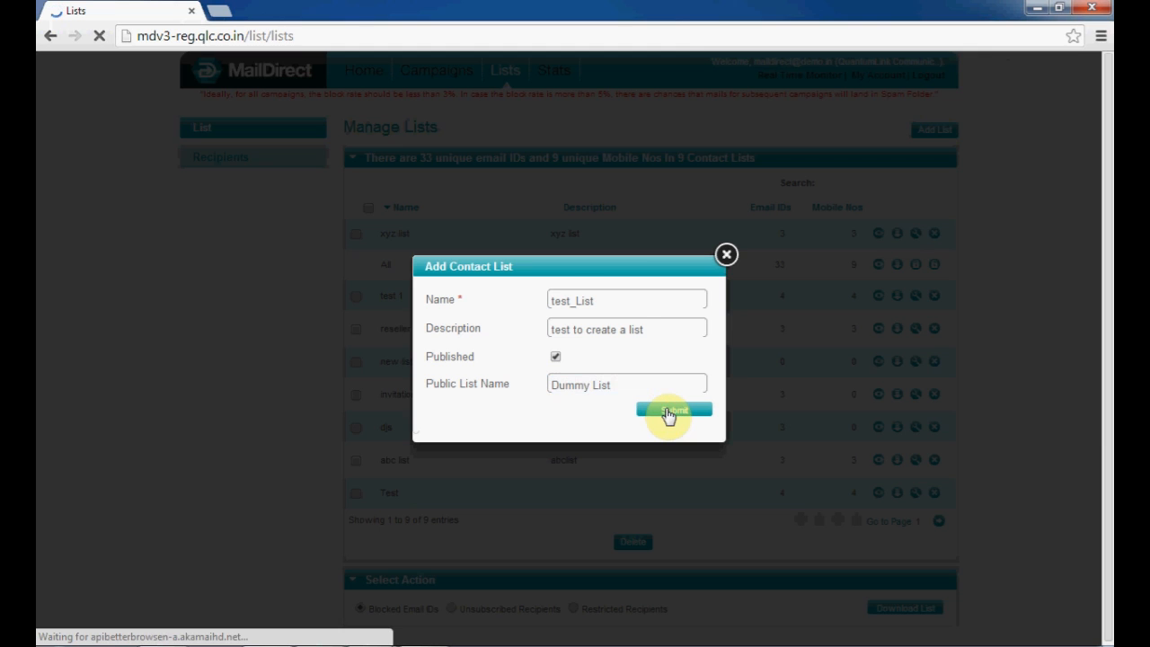
pyautogui.click(672, 410)
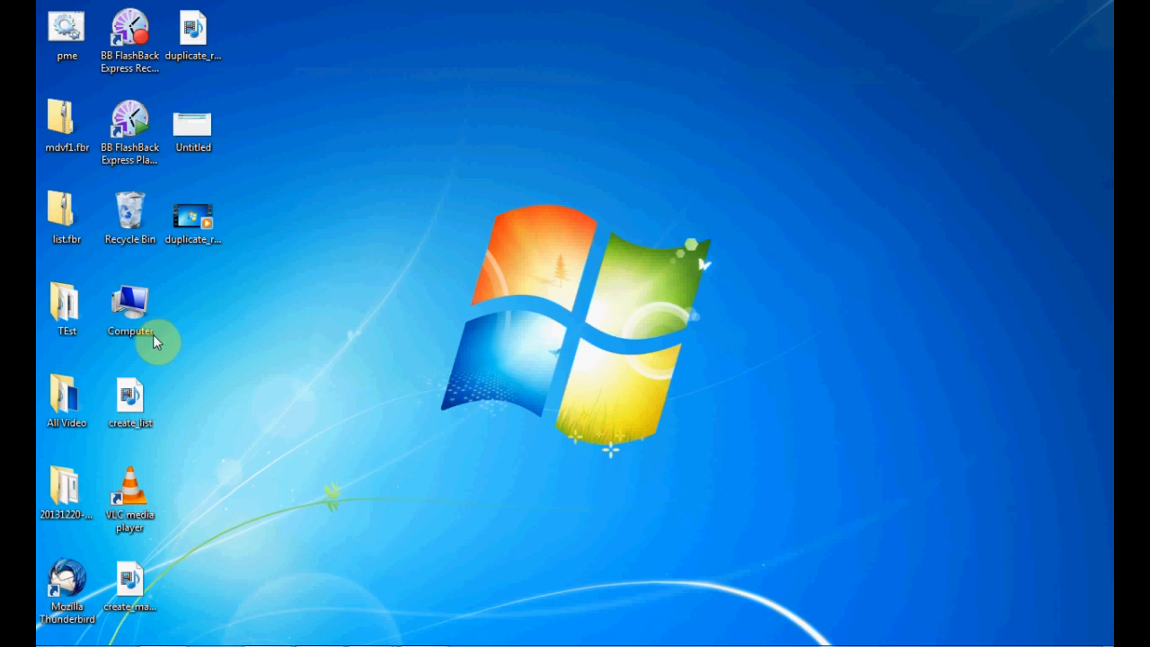
# - Browse from Computer into the QLC folder on C: and select demo_list
pyautogui.doubleClick(128, 301)
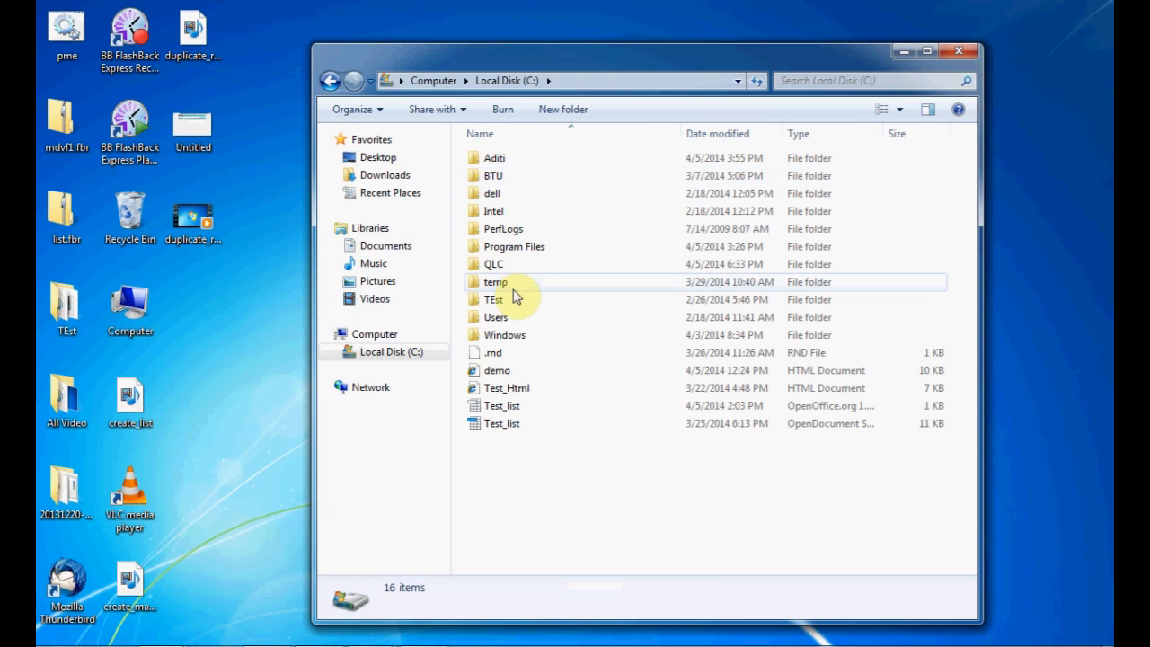
pyautogui.doubleClick(494, 263)
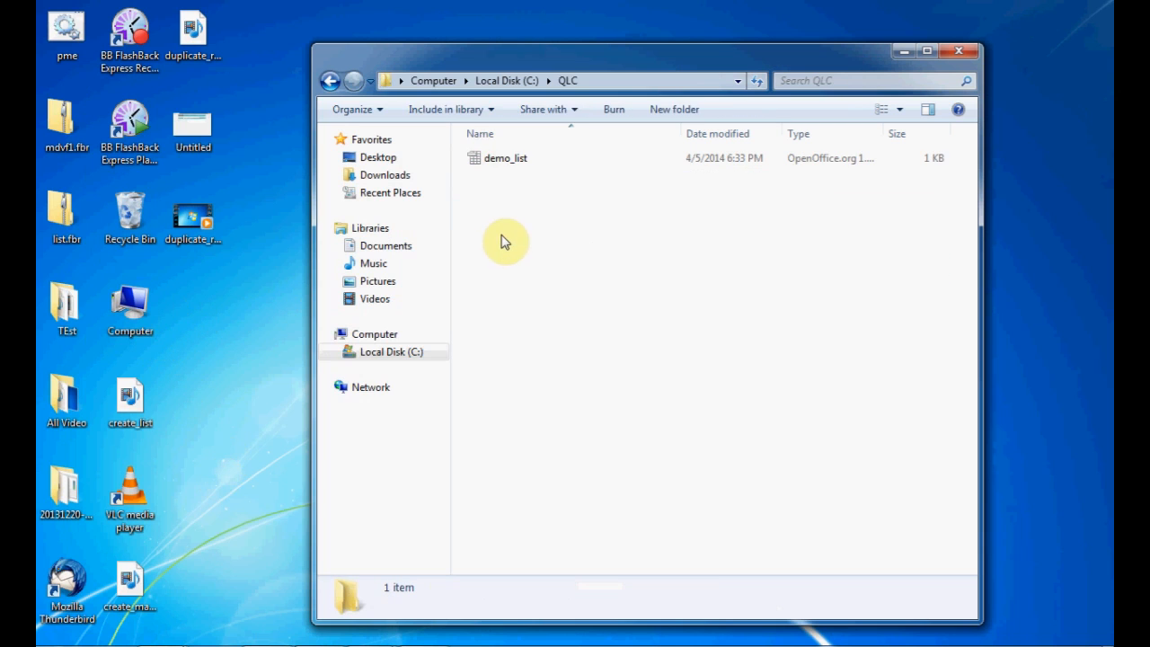
pyautogui.click(508, 158)
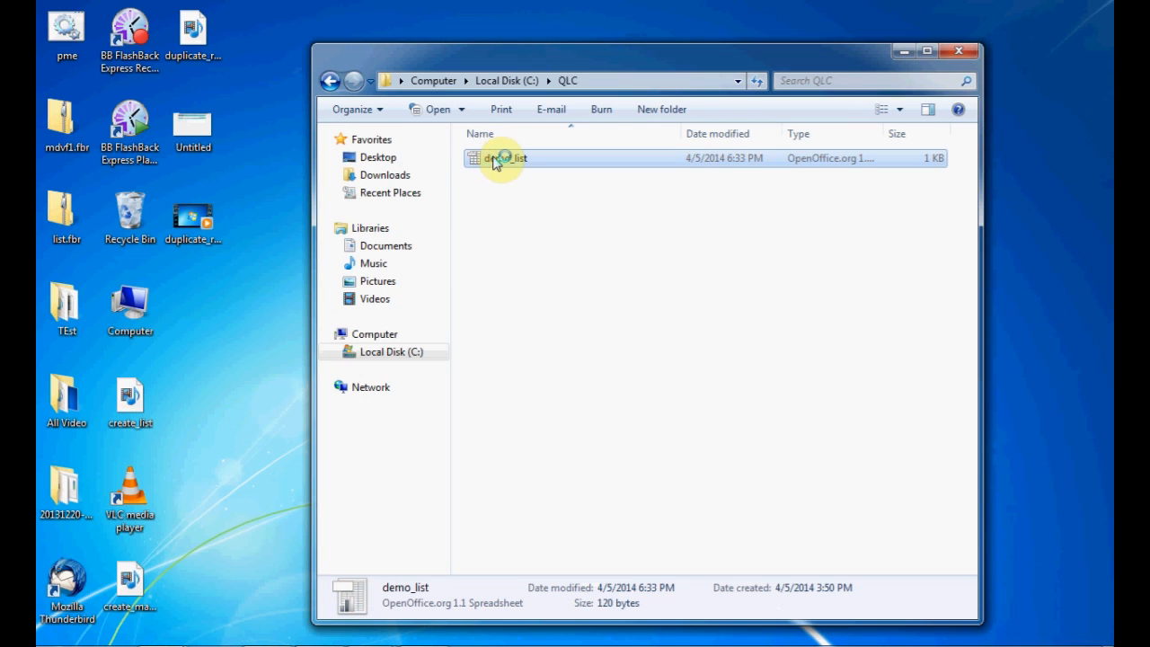
# - Review the three-contact demo_list.csv in Calc, then return to MailDirect's Manage Lists page
pyautogui.doubleClick(499, 158)
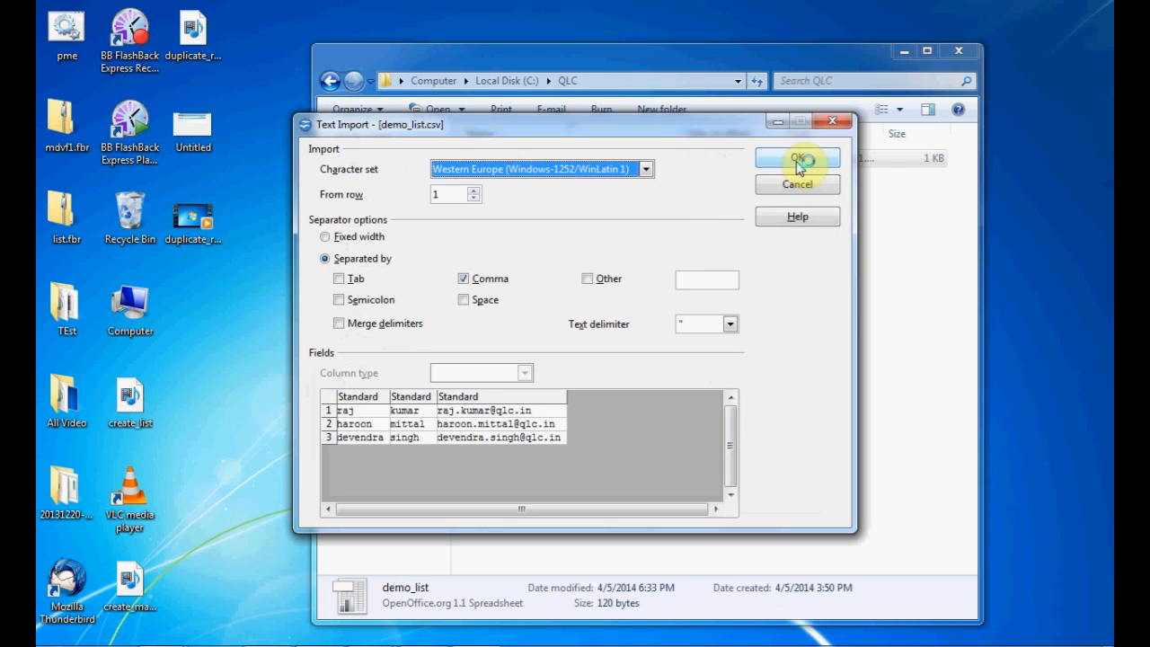
pyautogui.click(796, 157)
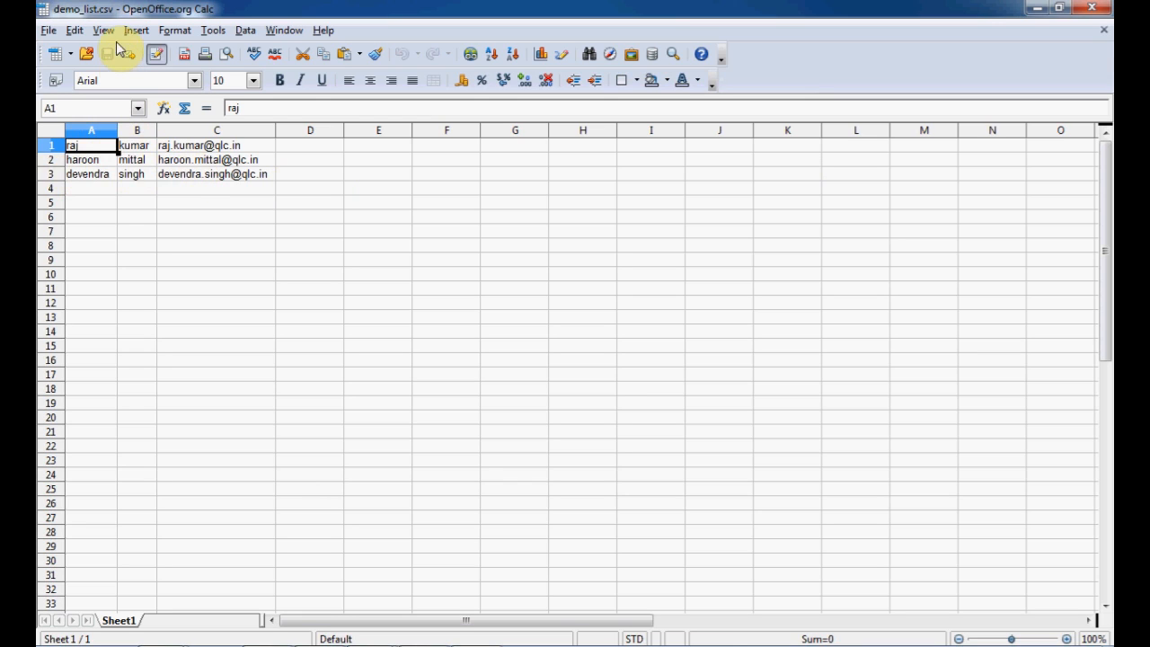
pyautogui.moveTo(662, 182)
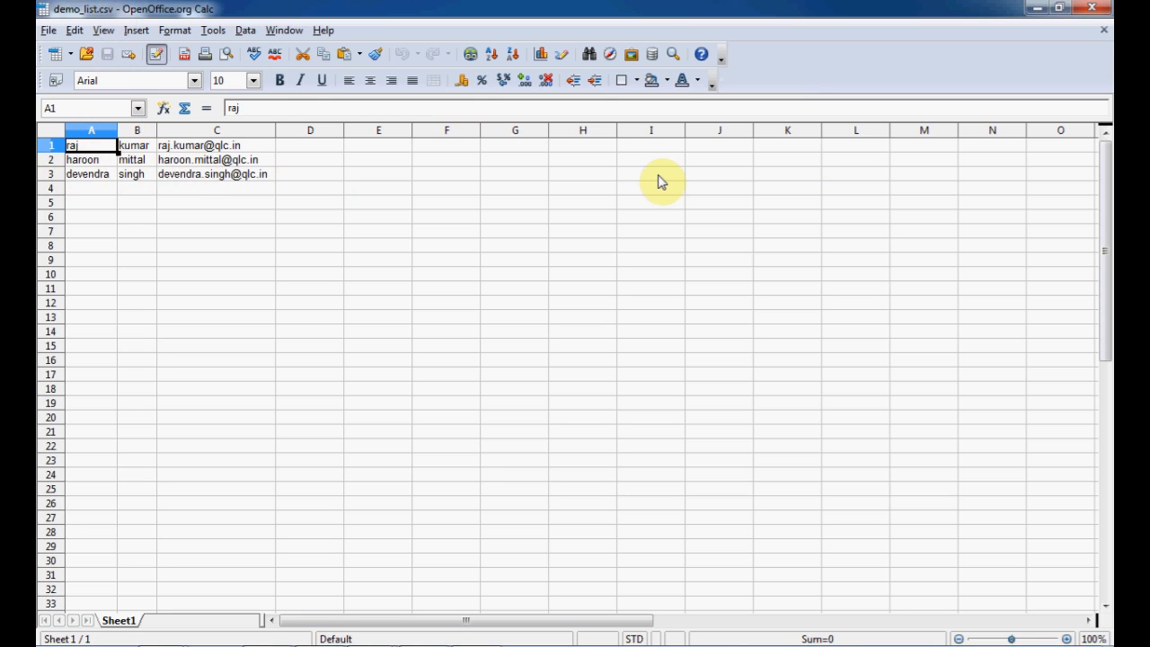
pyautogui.moveTo(997, 220)
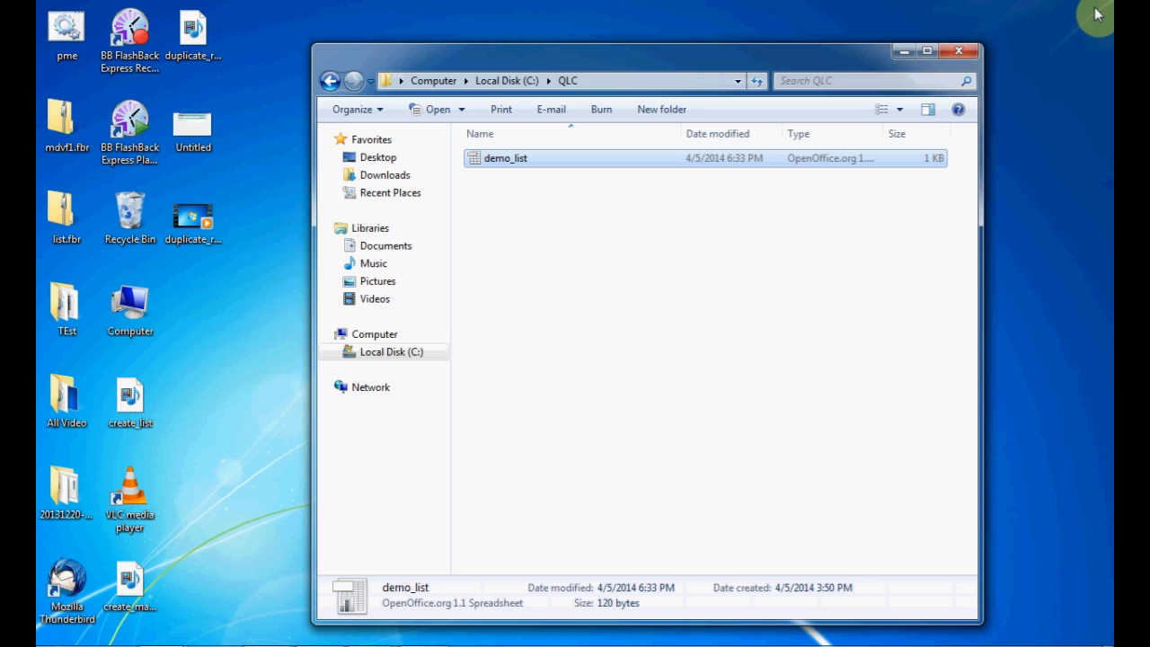
pyautogui.click(960, 51)
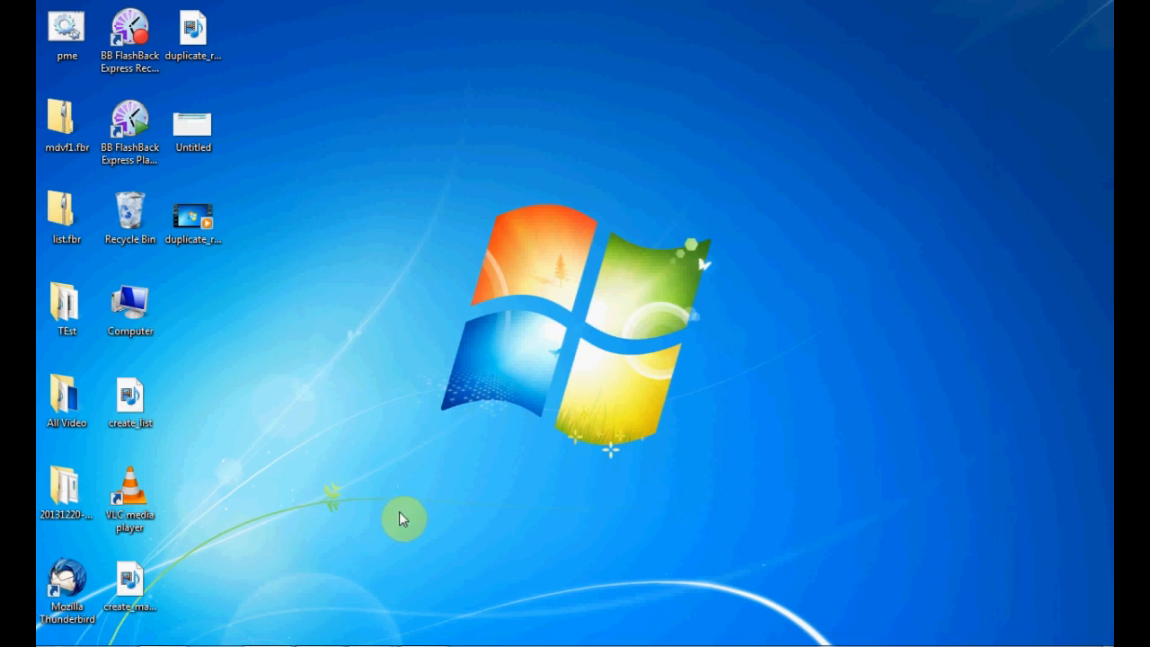
pyautogui.click(267, 629)
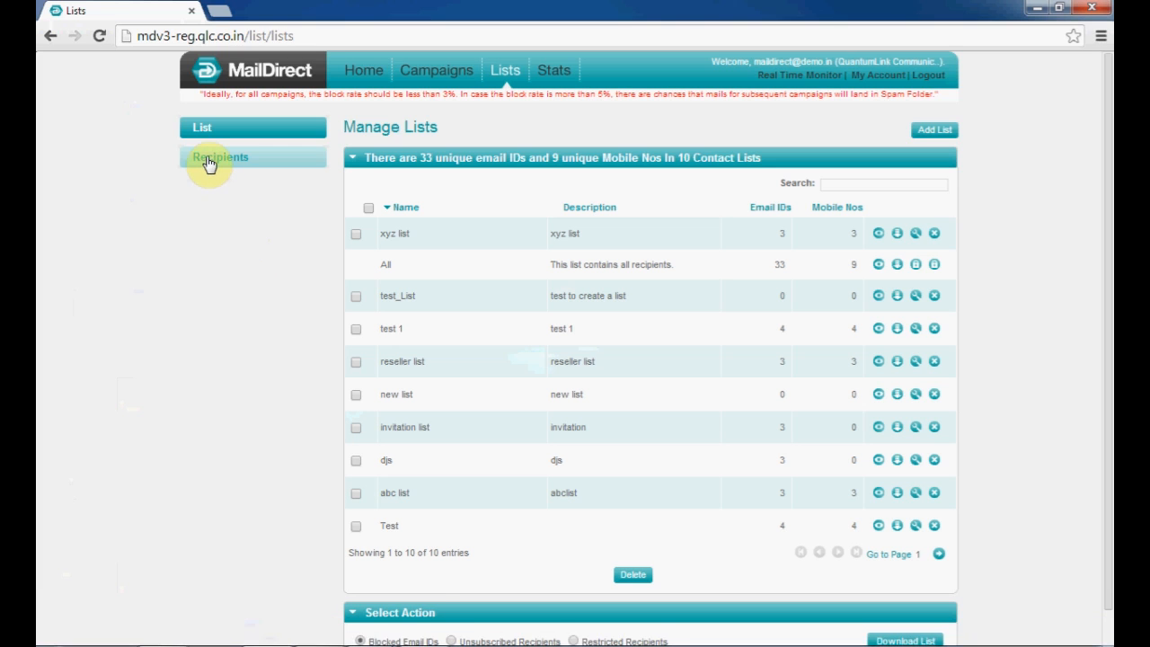
# - Open Manage Recipients and pick test_List in the Select List dropdown
pyautogui.click(220, 157)
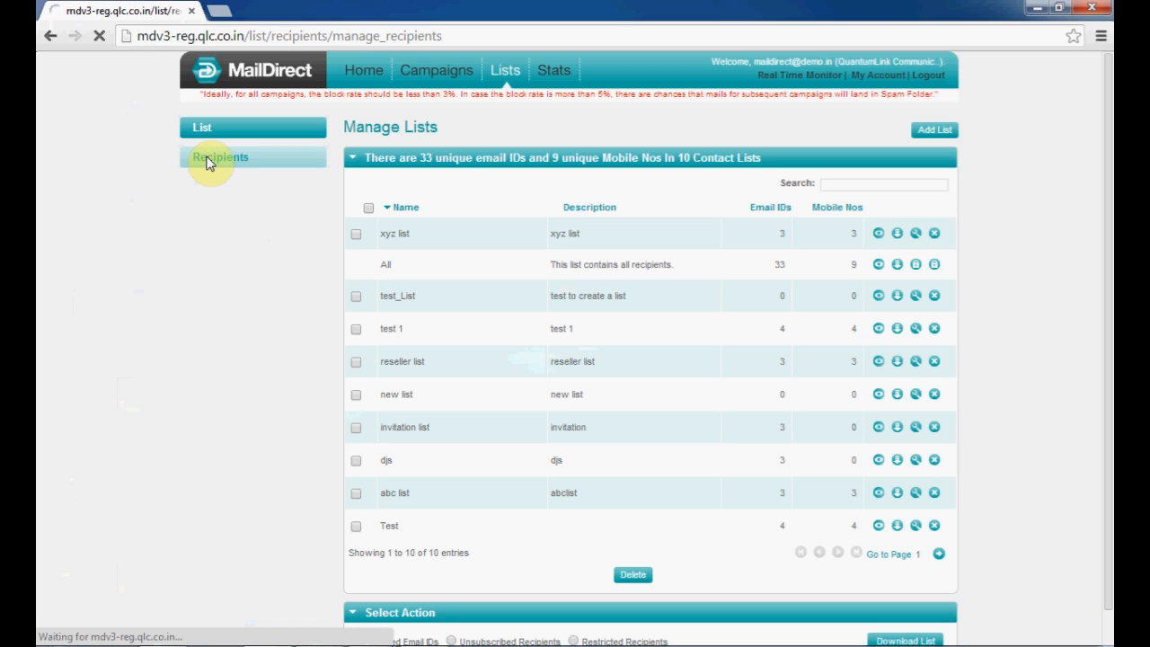
pyautogui.click(220, 157)
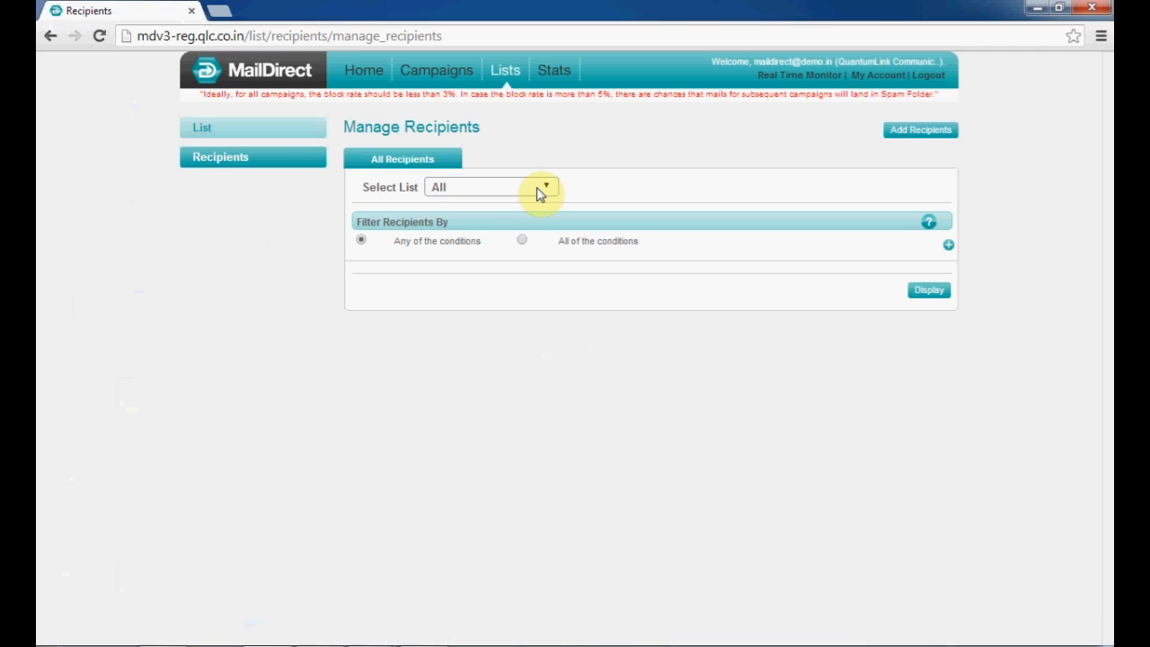
pyautogui.click(489, 187)
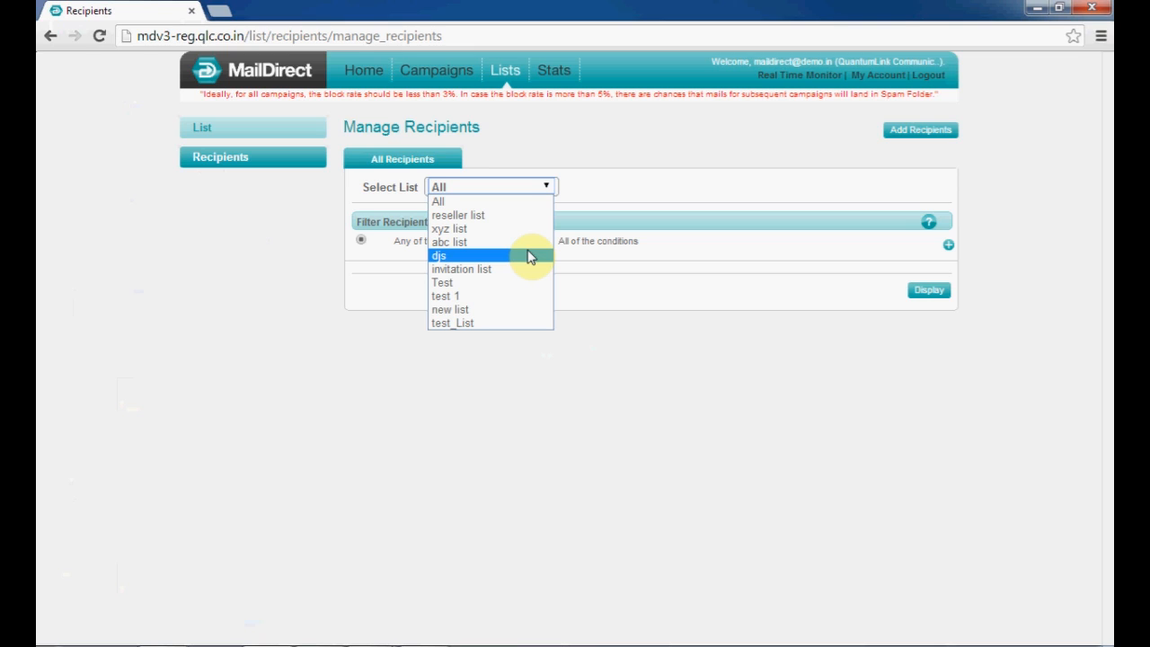
pyautogui.moveTo(529, 309)
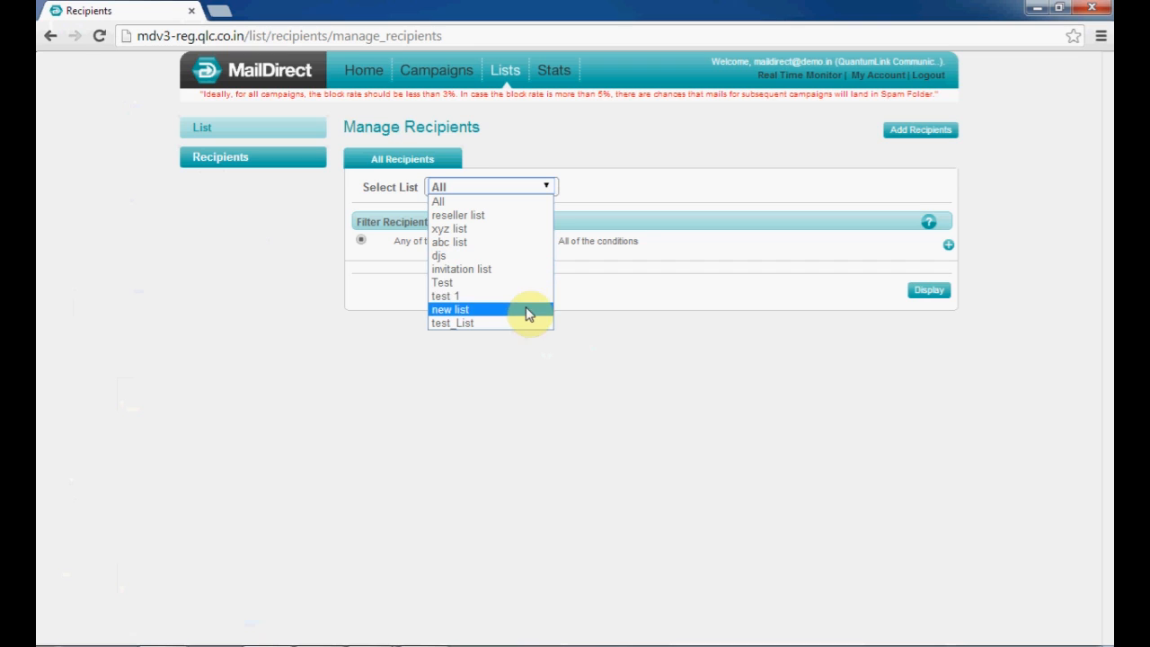
pyautogui.click(451, 322)
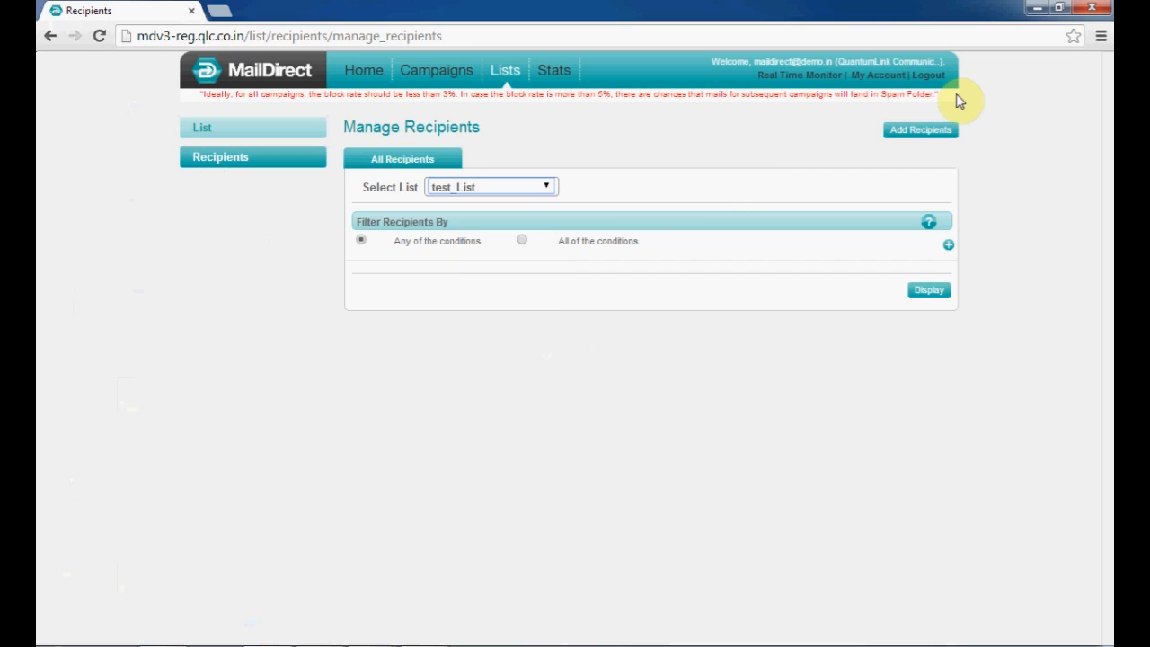
pyautogui.moveTo(678, 160)
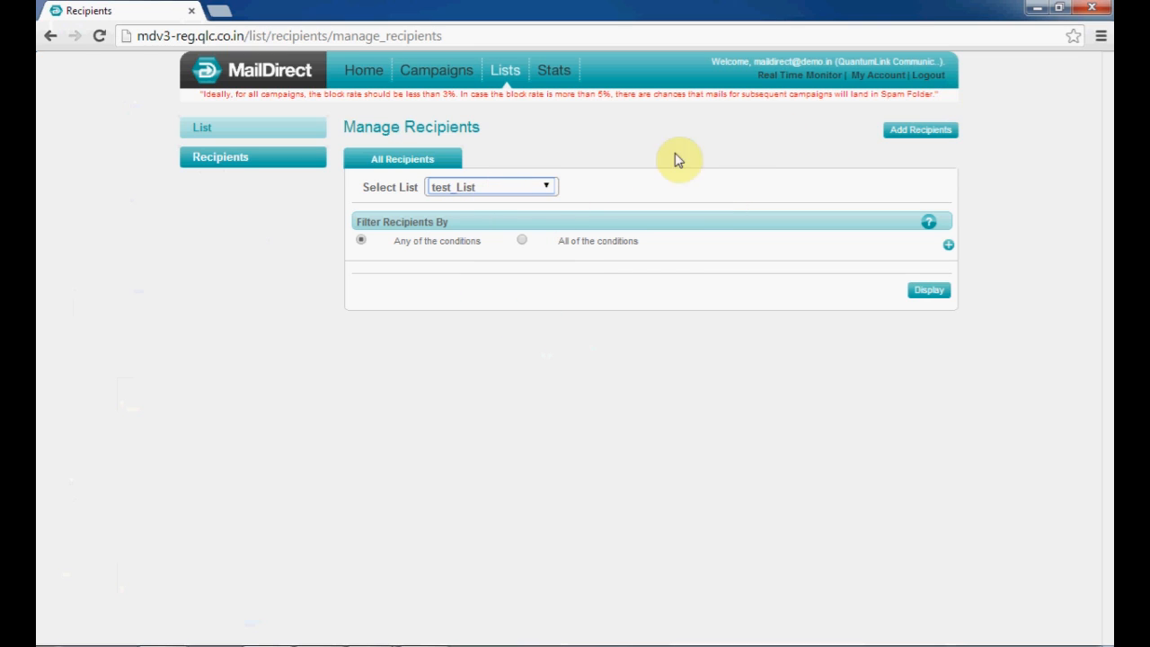
pyautogui.moveTo(919, 129)
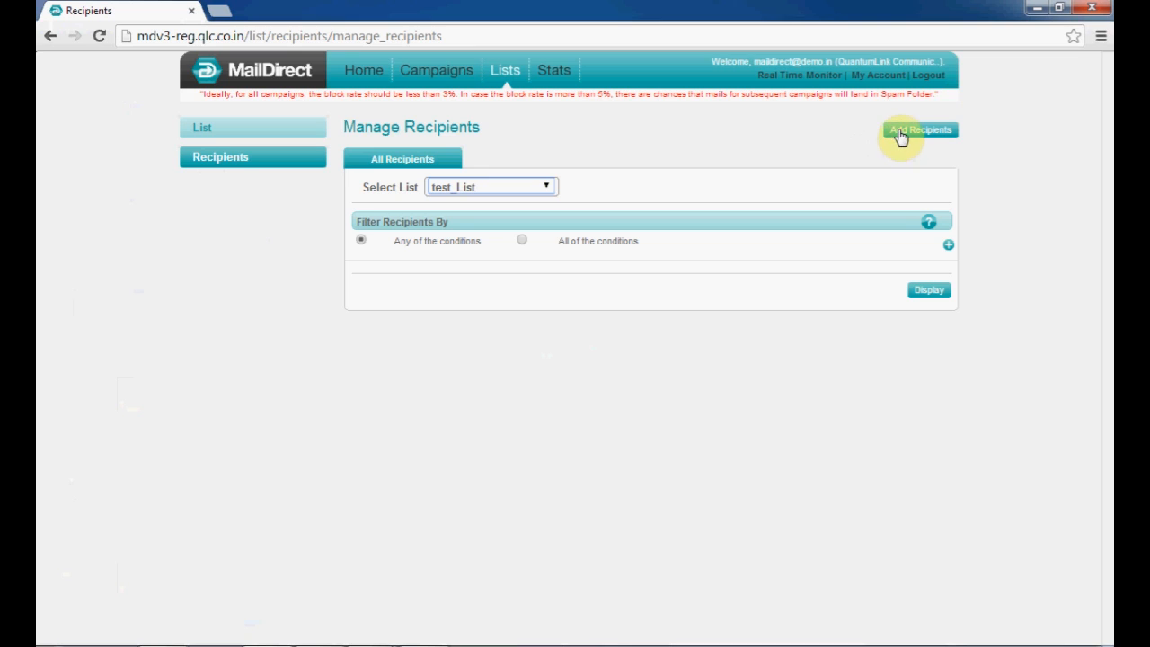
# - Open Add Recipients, glance at the Copy-&-Paste option, and switch to the Upload section
pyautogui.click(918, 130)
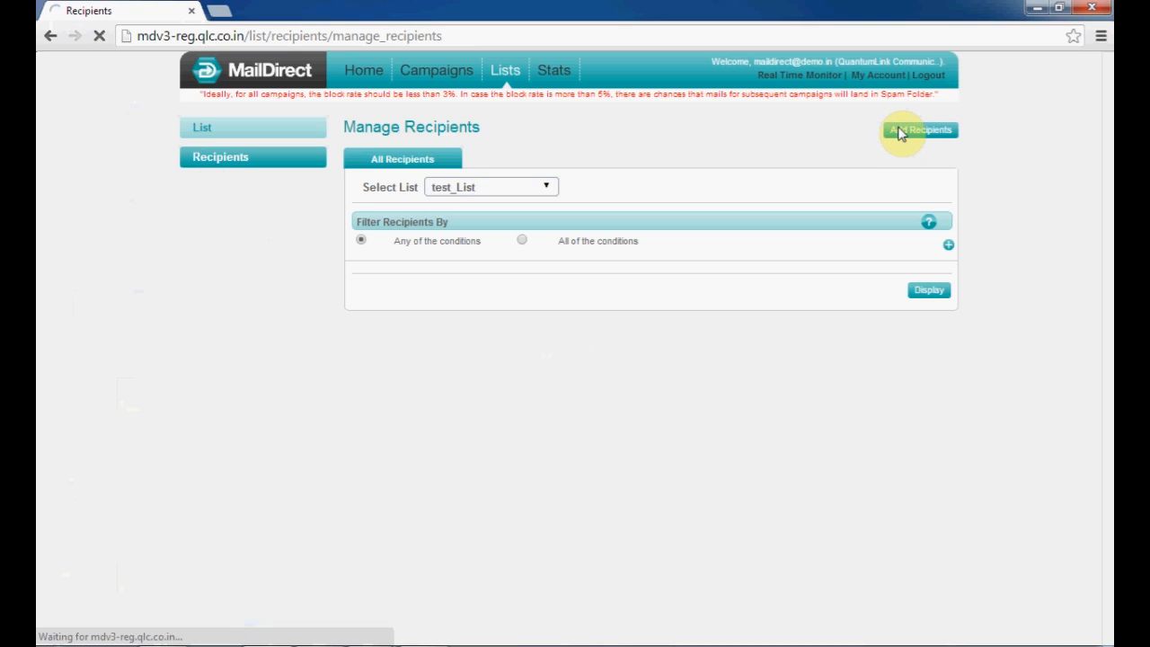
pyautogui.click(918, 130)
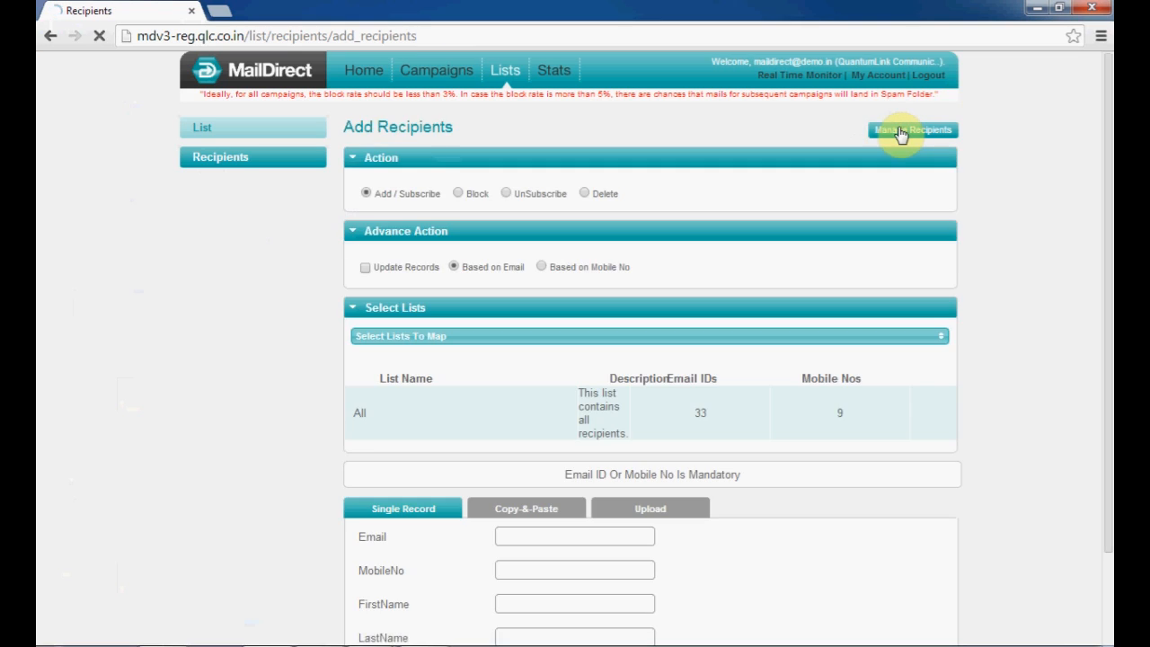
pyautogui.click(912, 129)
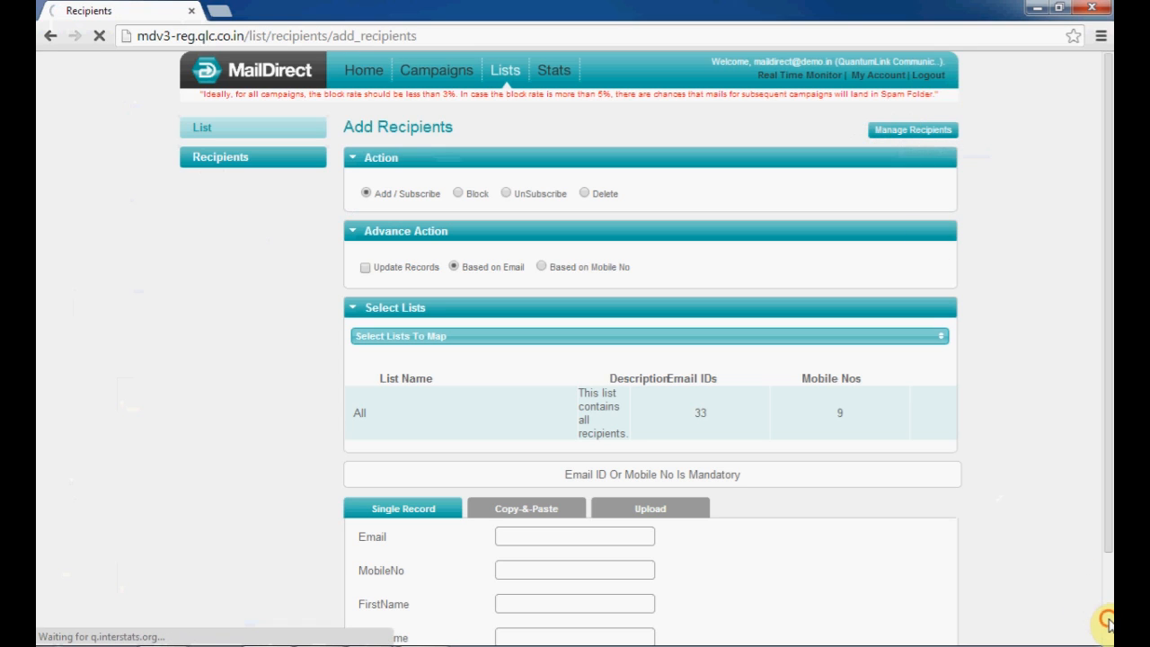
pyautogui.scroll(-3)
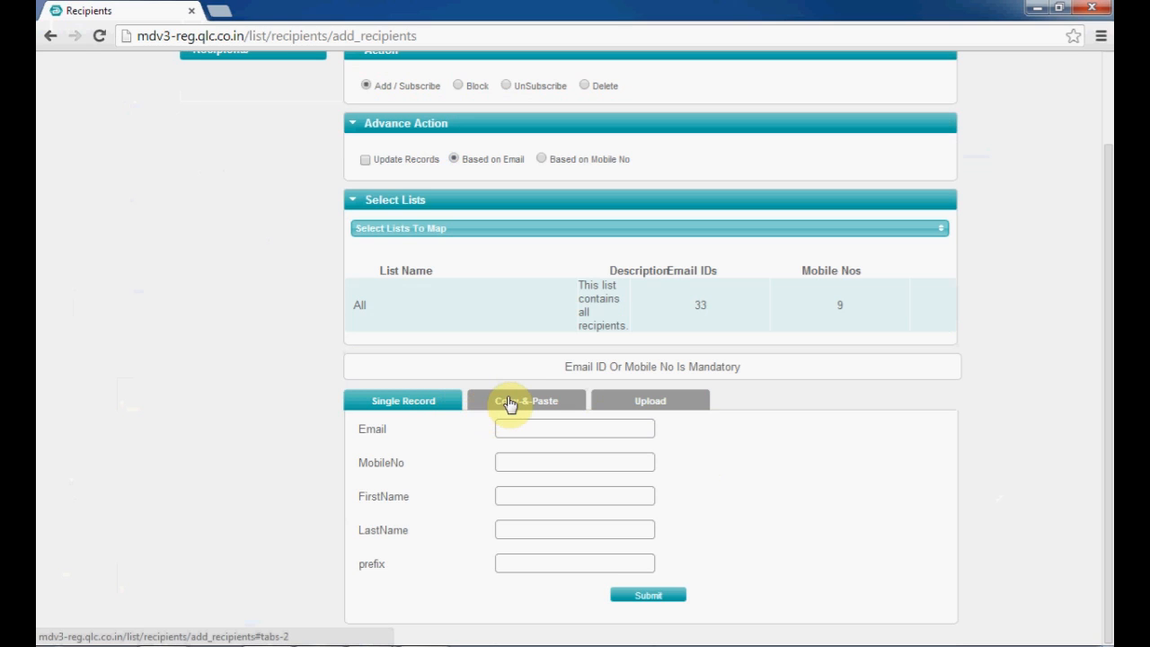
pyautogui.click(525, 400)
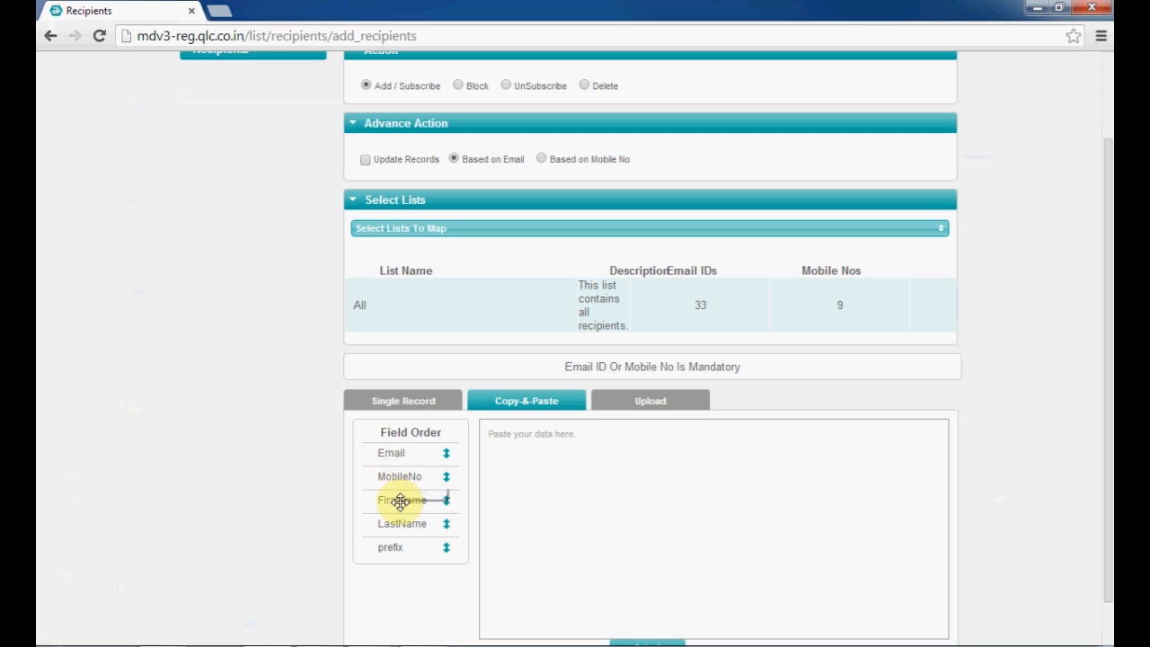
pyautogui.click(648, 401)
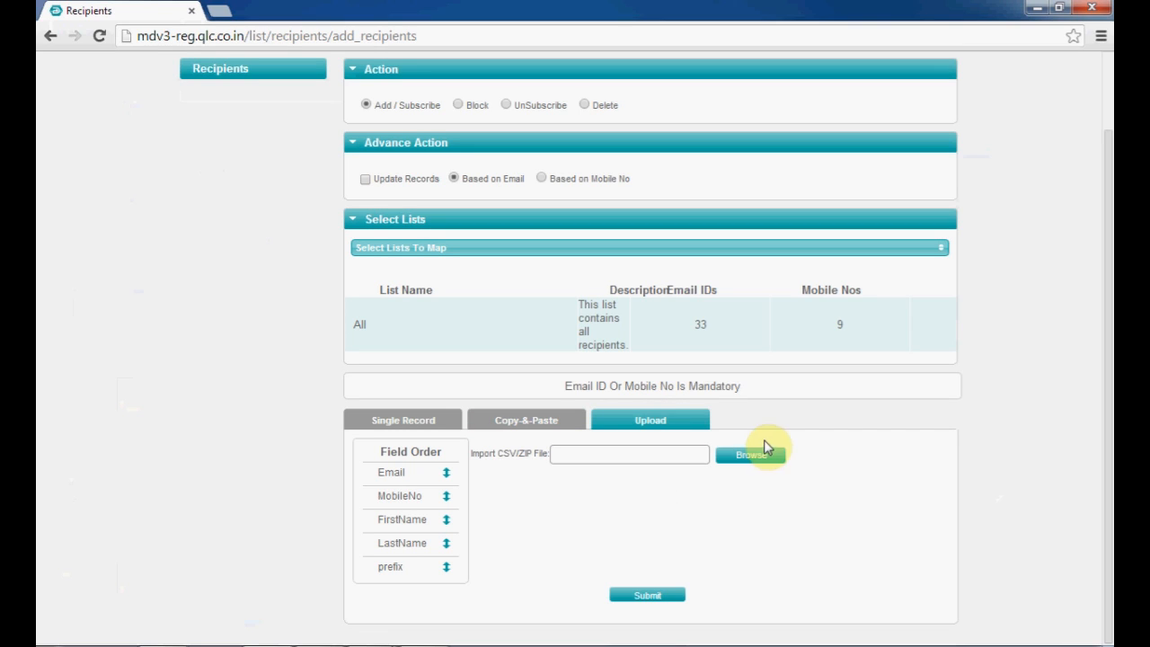
# - Attach demo_list.csv from the QLC folder as the import file
pyautogui.click(750, 453)
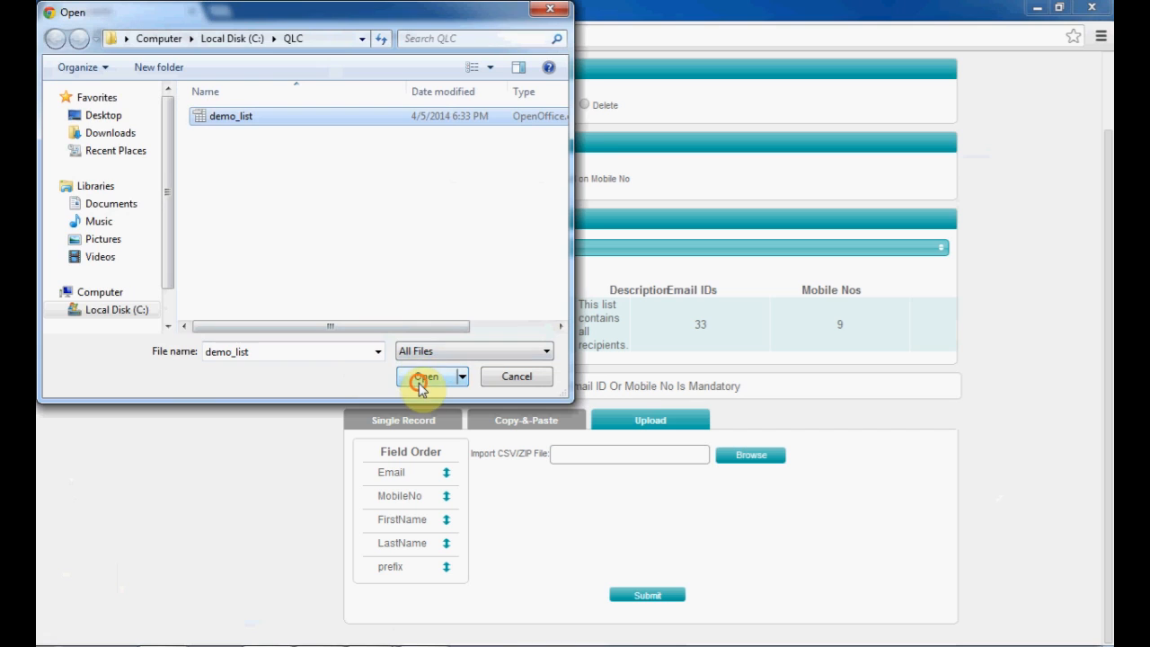
pyautogui.click(424, 376)
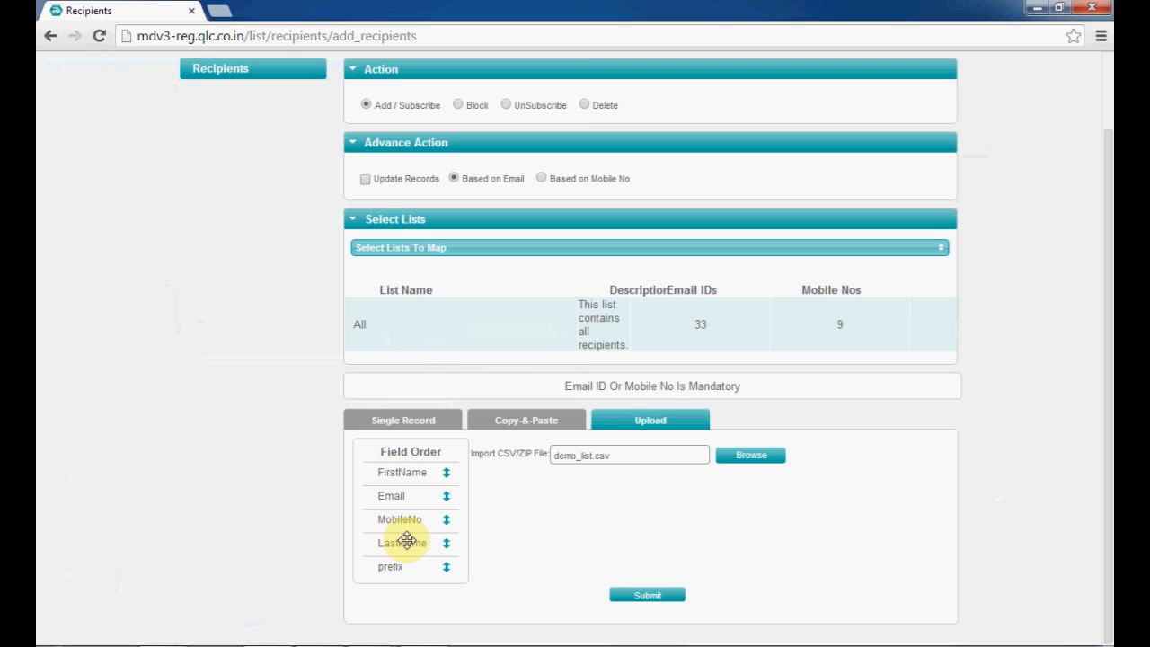
# - Drag LastName up in the Field Order to sit directly below FirstName
pyautogui.moveTo(407, 542); pyautogui.dragTo(404, 414)
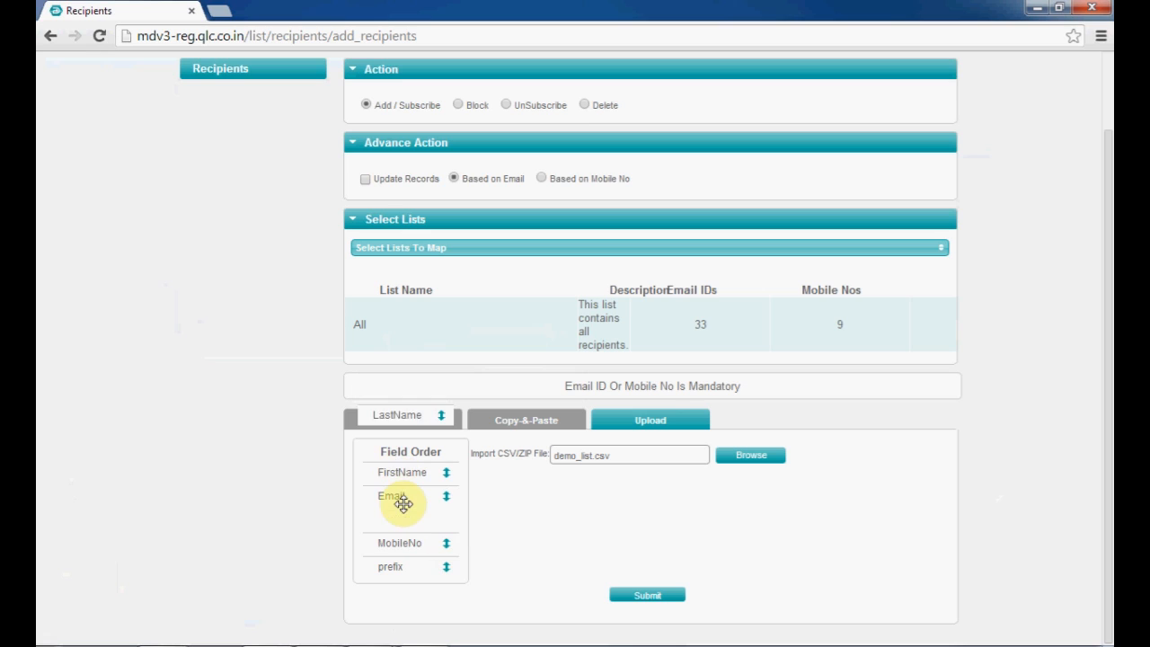
pyautogui.moveTo(403, 495); pyautogui.dragTo(403, 472)
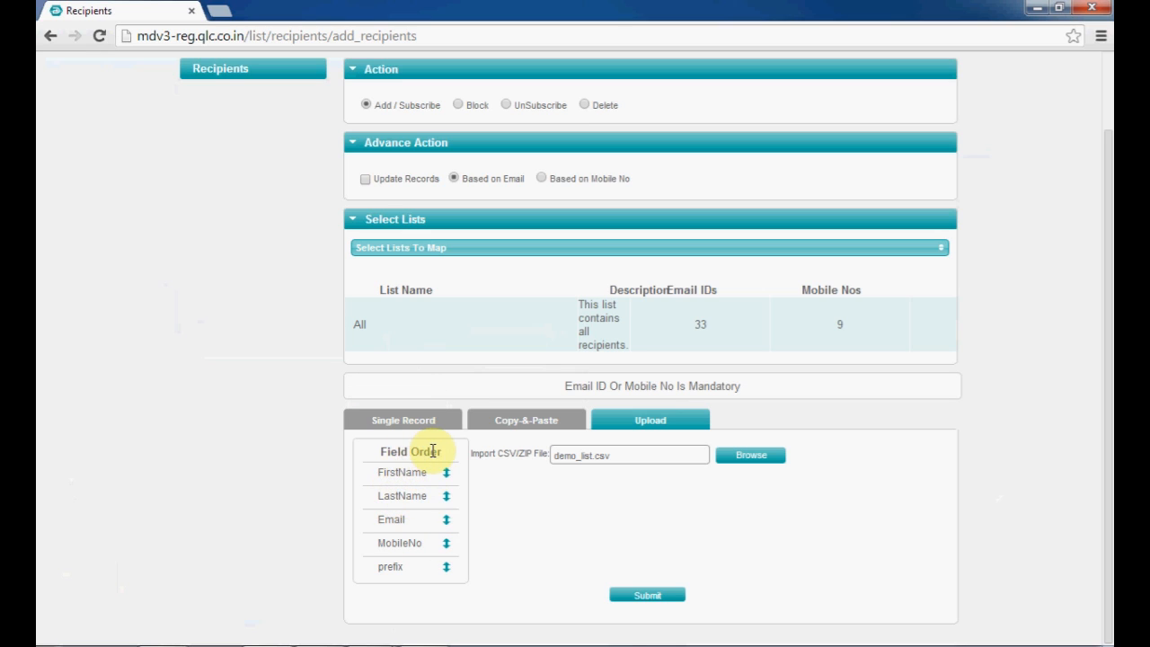
pyautogui.moveTo(604, 464)
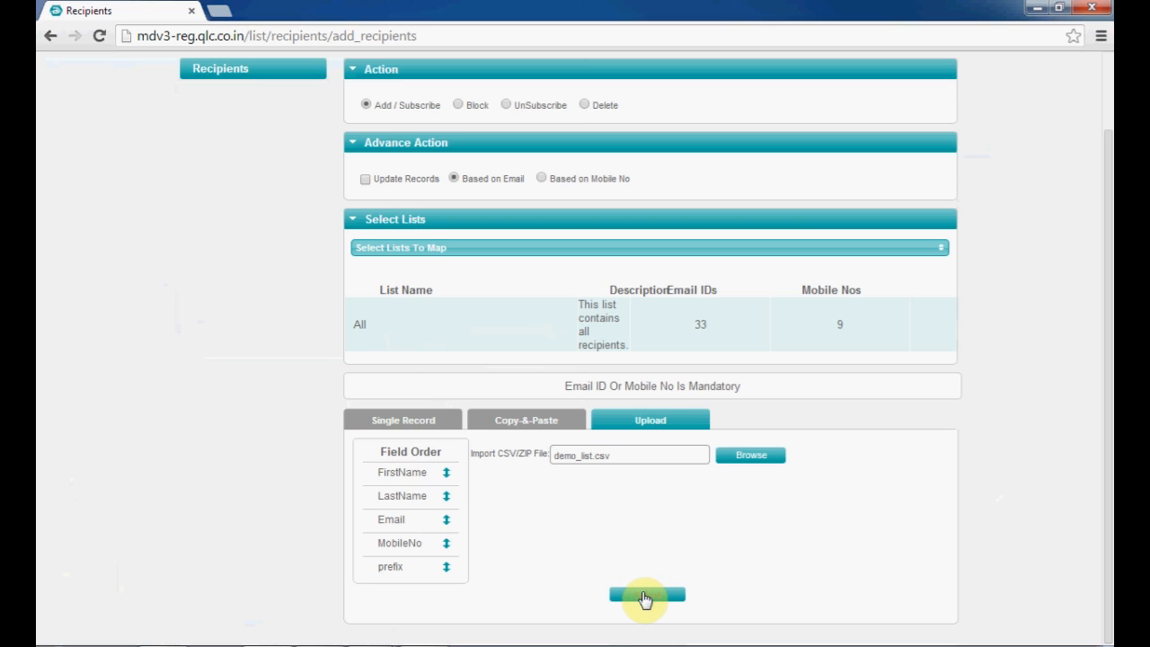
# - Submit the demo_list.csv import, yielding 3 records submitted, added and subscribed
pyautogui.click(647, 595)
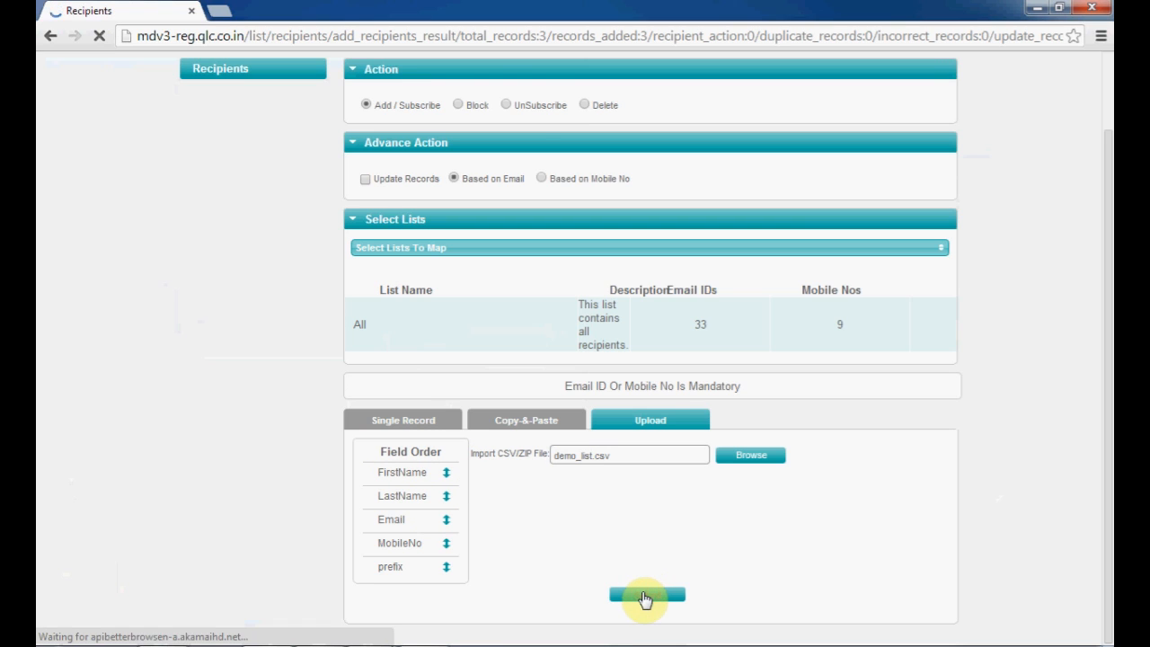
pyautogui.click(646, 596)
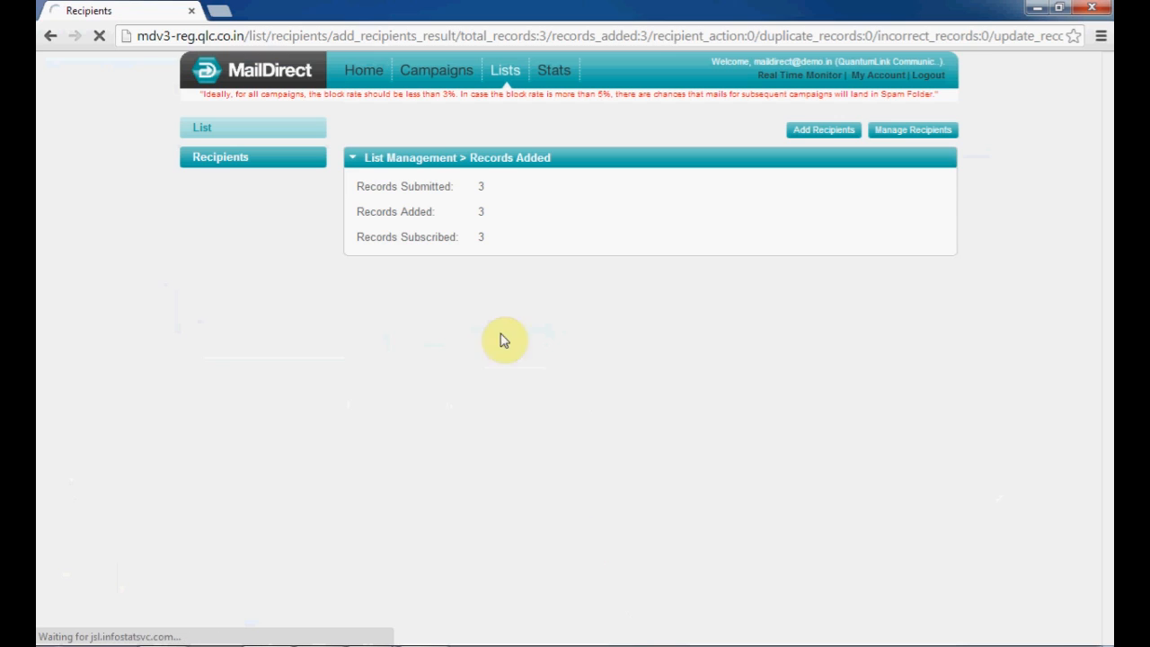
pyautogui.moveTo(499, 218)
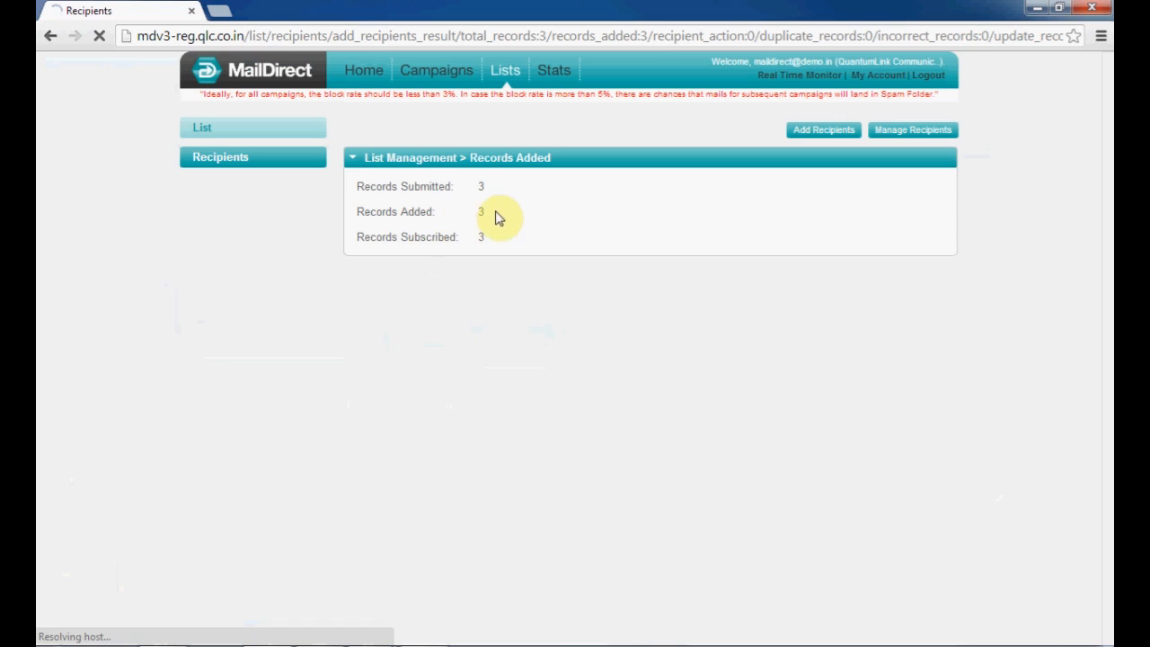
pyautogui.moveTo(380, 232)
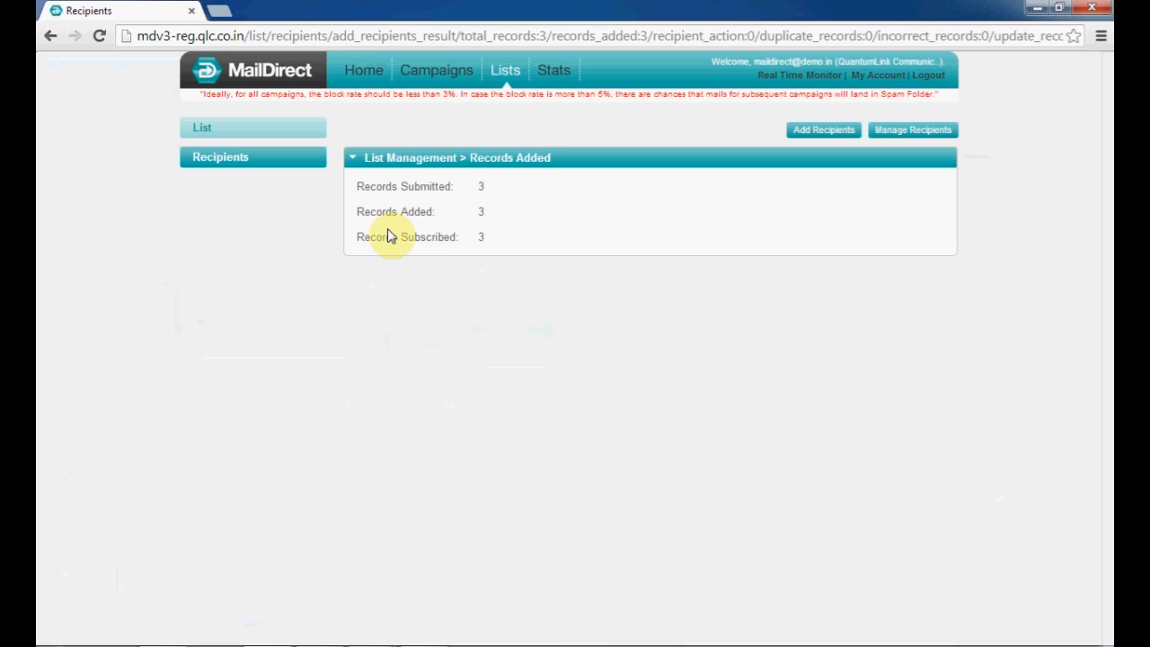
pyautogui.moveTo(427, 297)
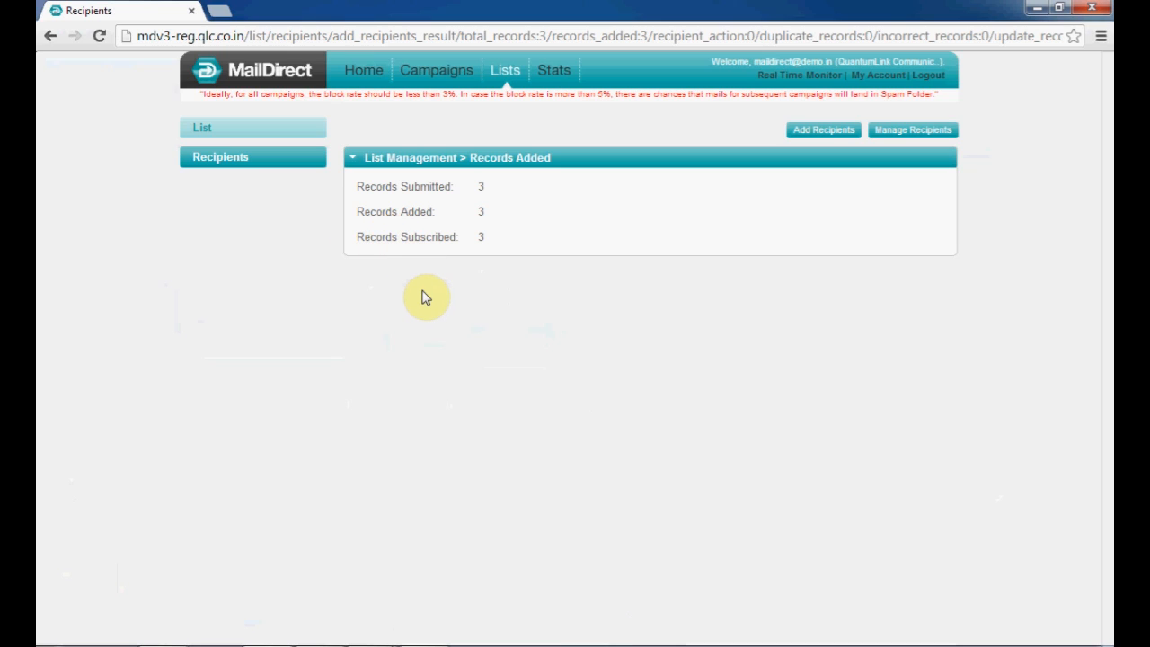